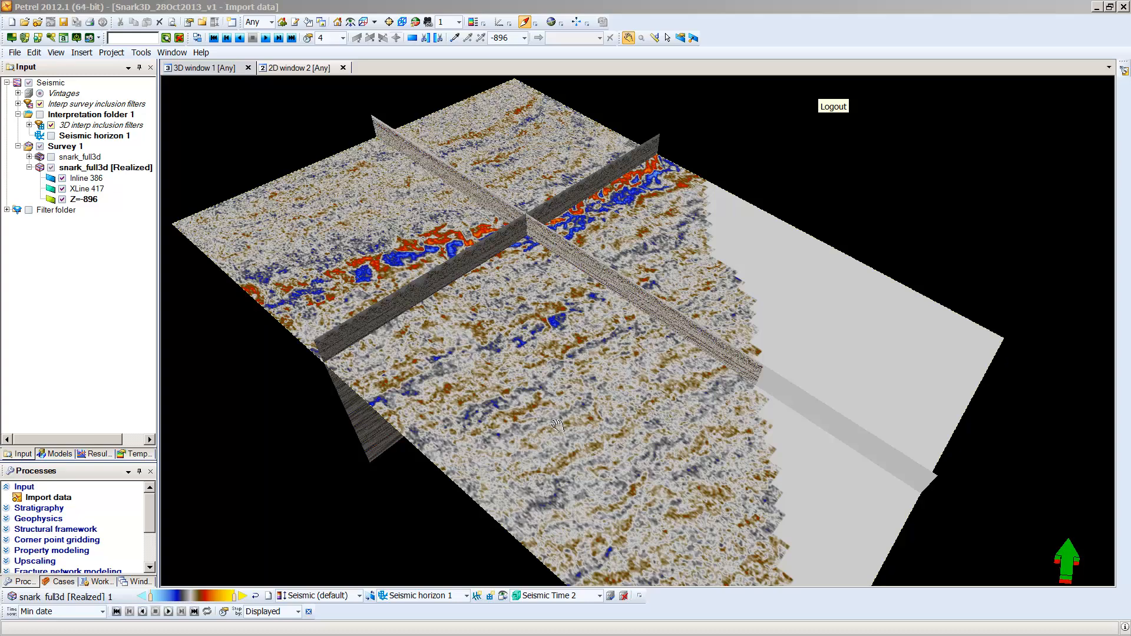
mouse_move(557, 424)
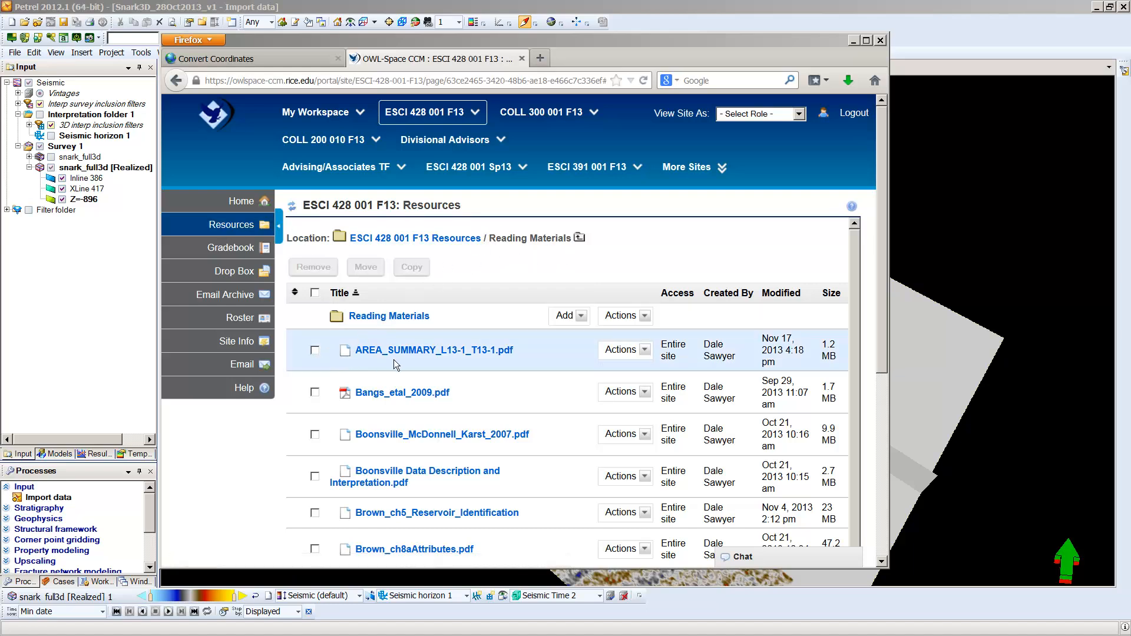
mouse_move(527, 362)
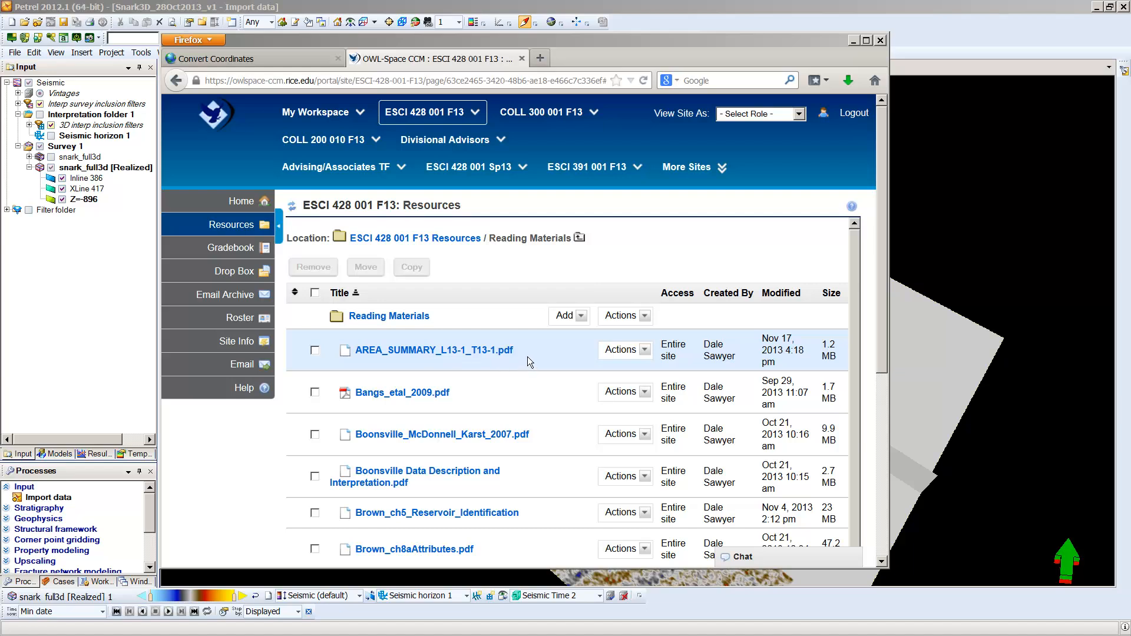
mouse_move(435, 366)
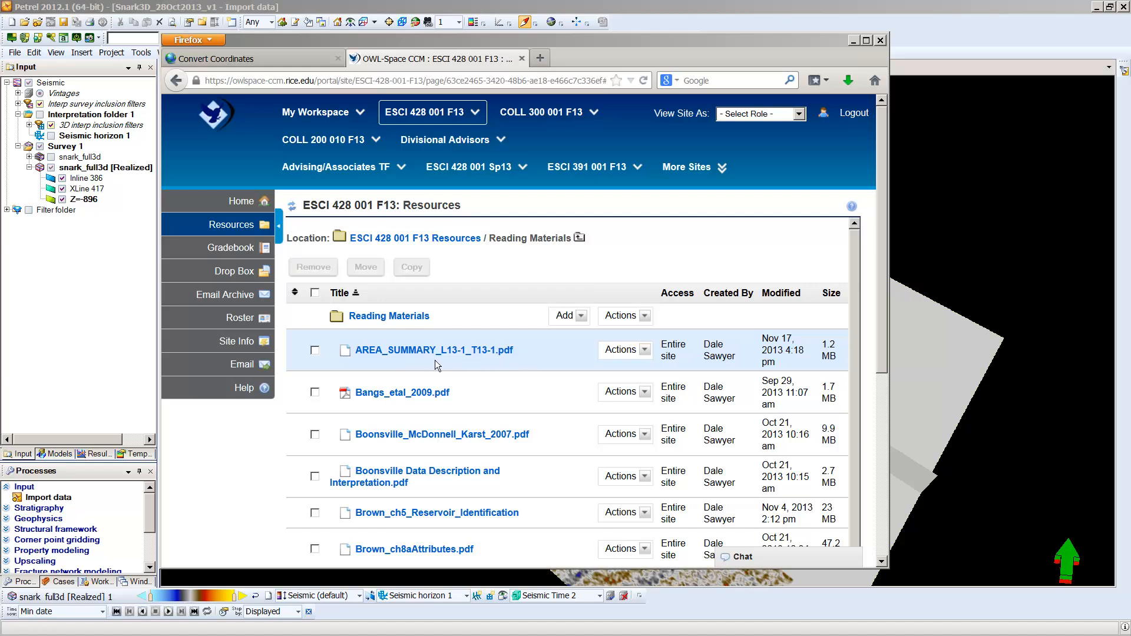
mouse_move(469, 361)
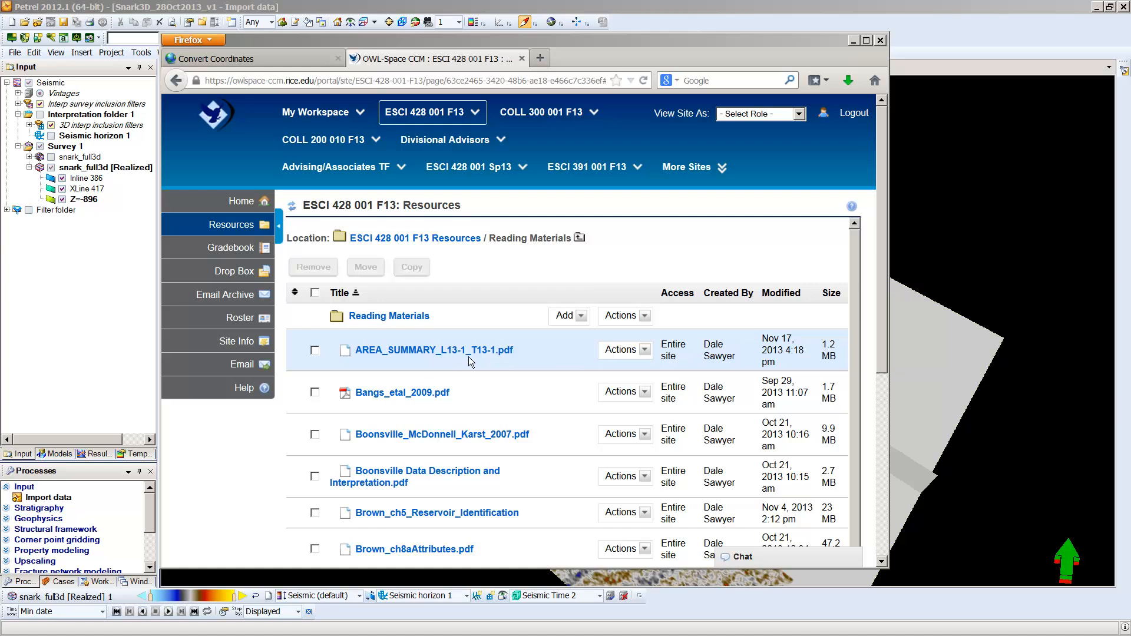
mouse_move(522, 363)
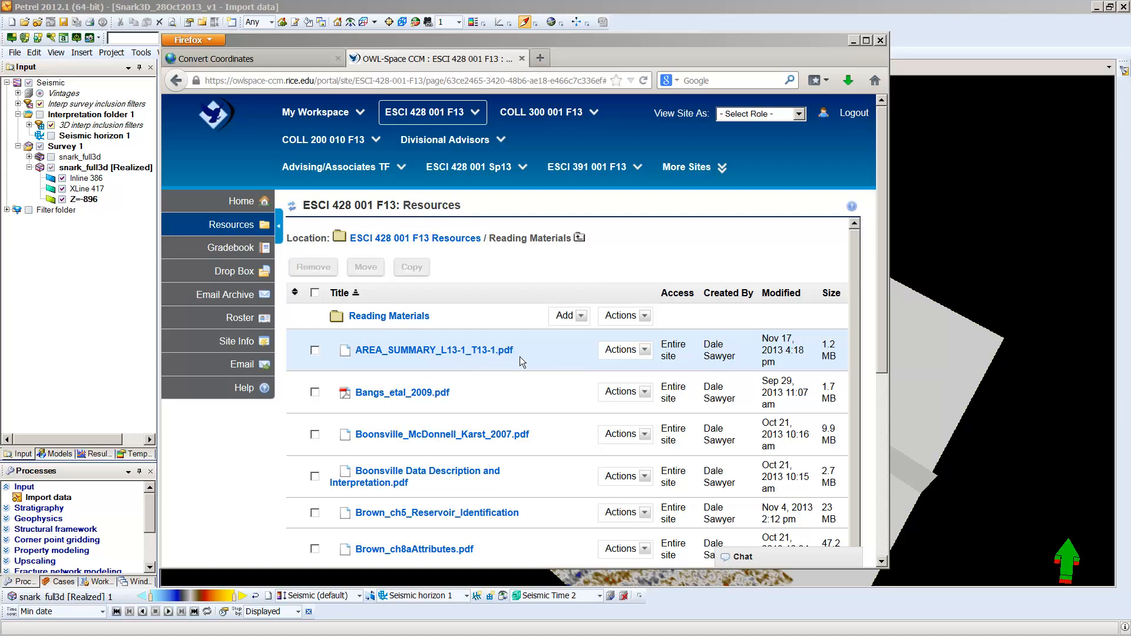
- Open AREA_SUMMARY_L13-1_T13-1.pdf from the course's Reading Materials in OWL-Space
left_click(434, 350)
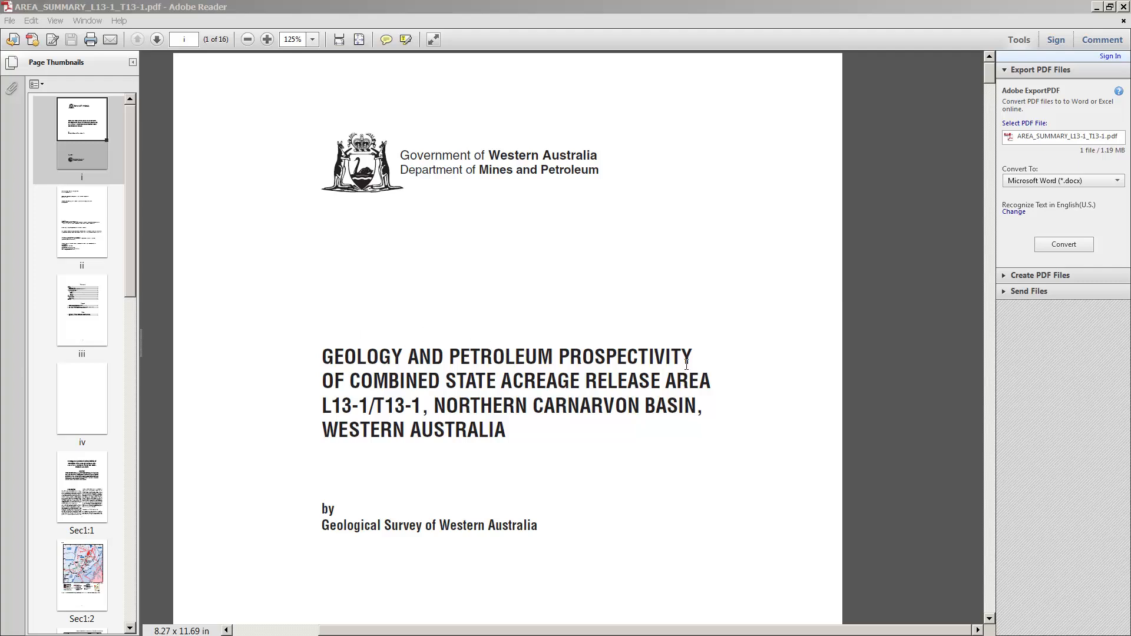
mouse_move(693, 355)
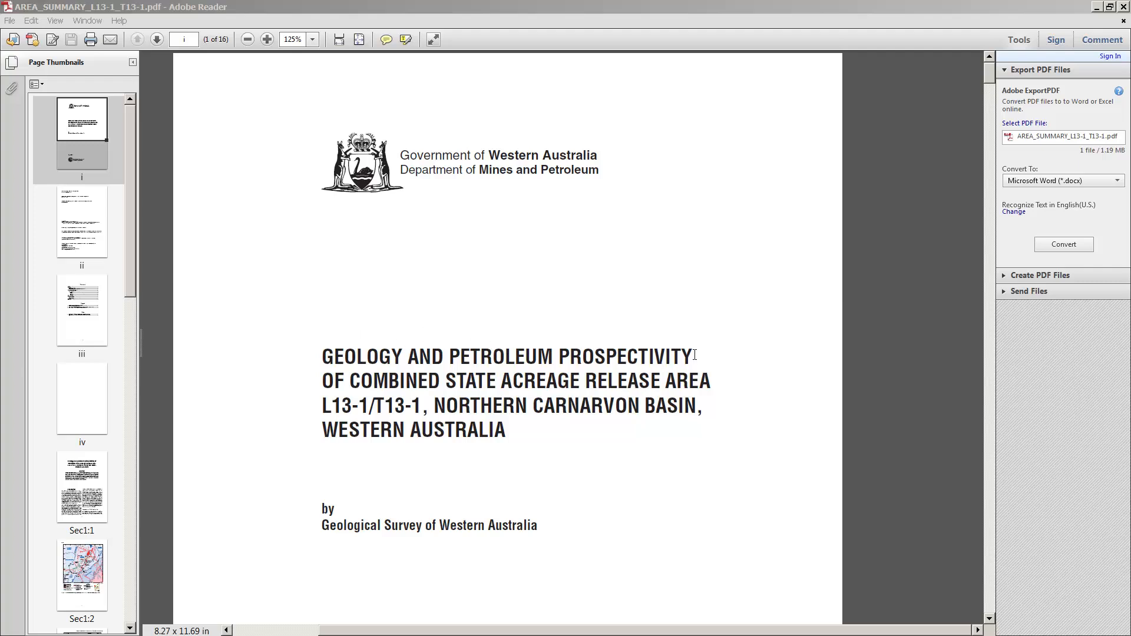
mouse_move(390, 406)
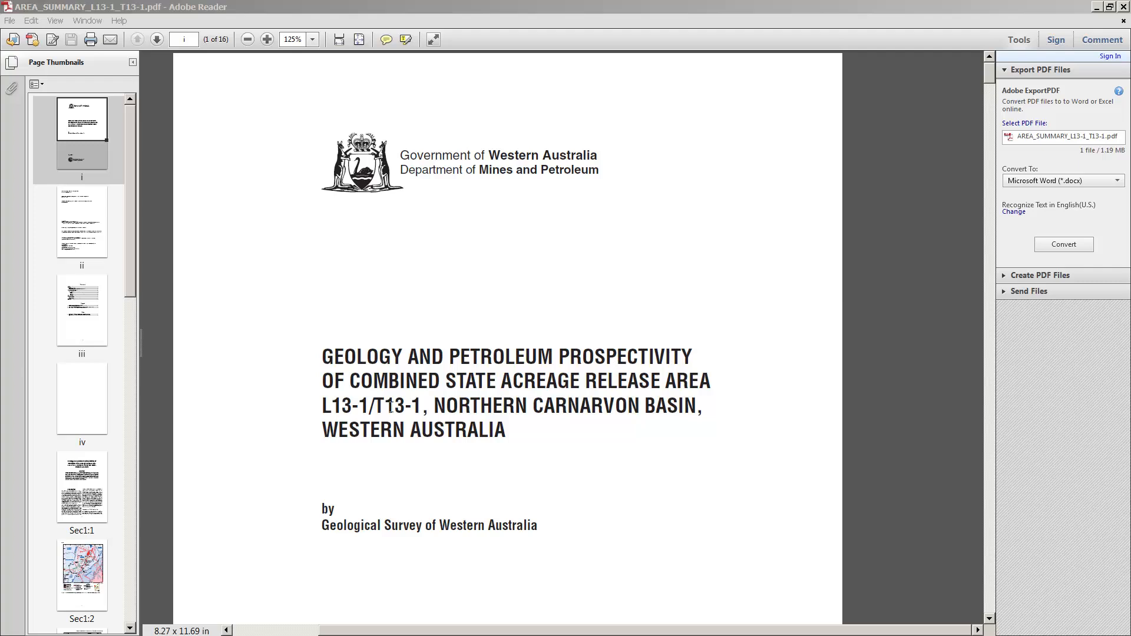
mouse_move(591, 427)
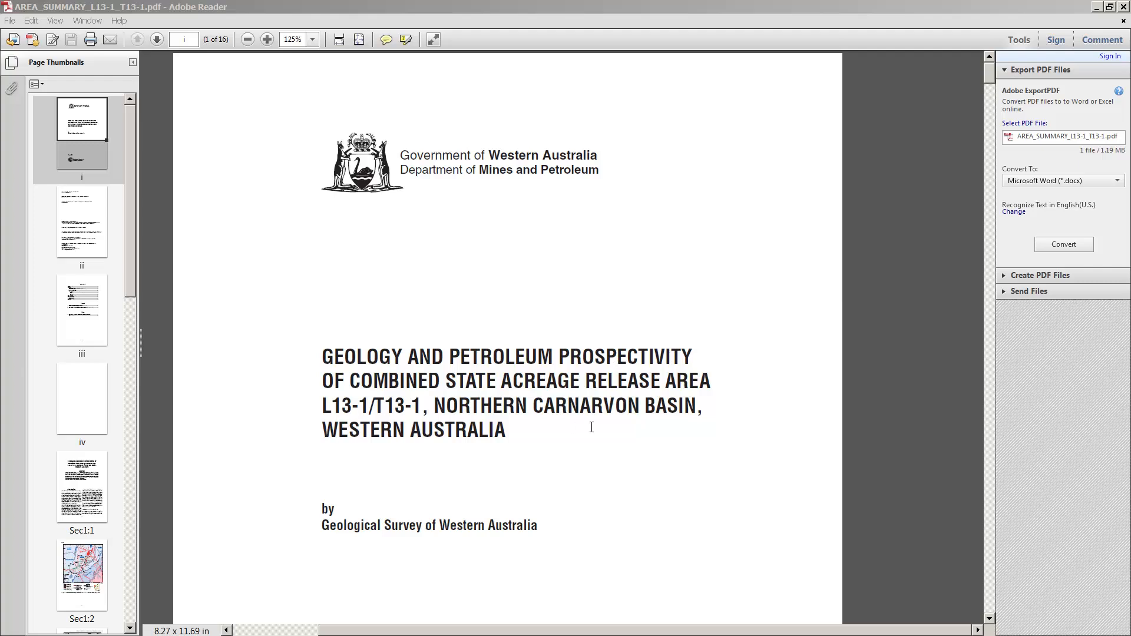
mouse_move(539, 363)
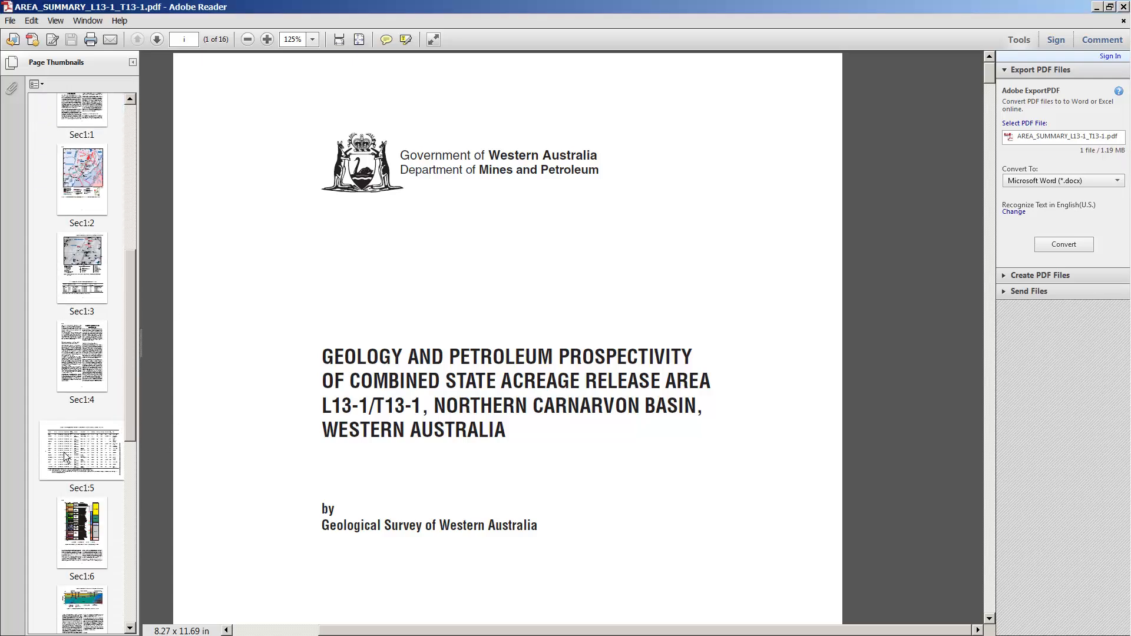
- Jump to page 9's Table 2 to read Boojum 1's coordinates and 2577 m depth
left_click(81, 449)
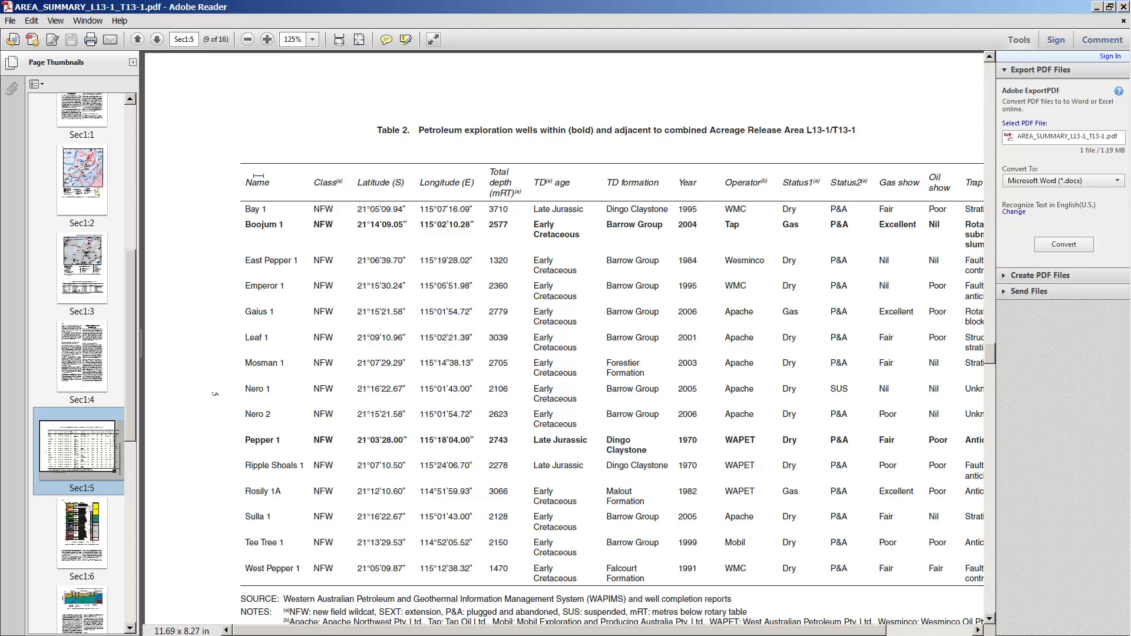
mouse_move(416, 231)
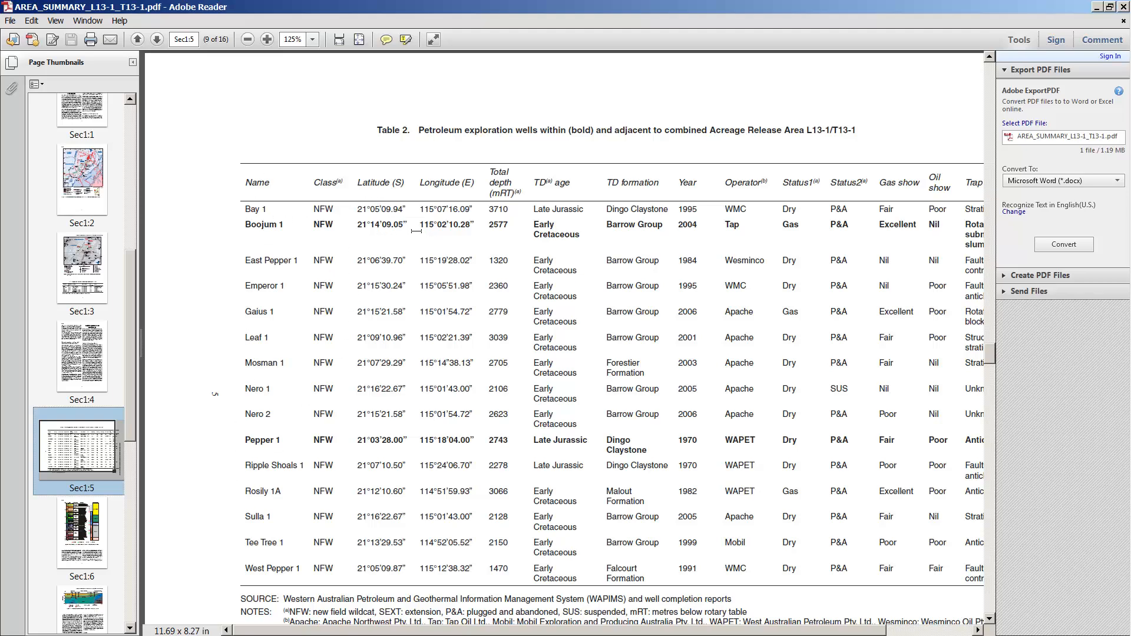
mouse_move(235, 220)
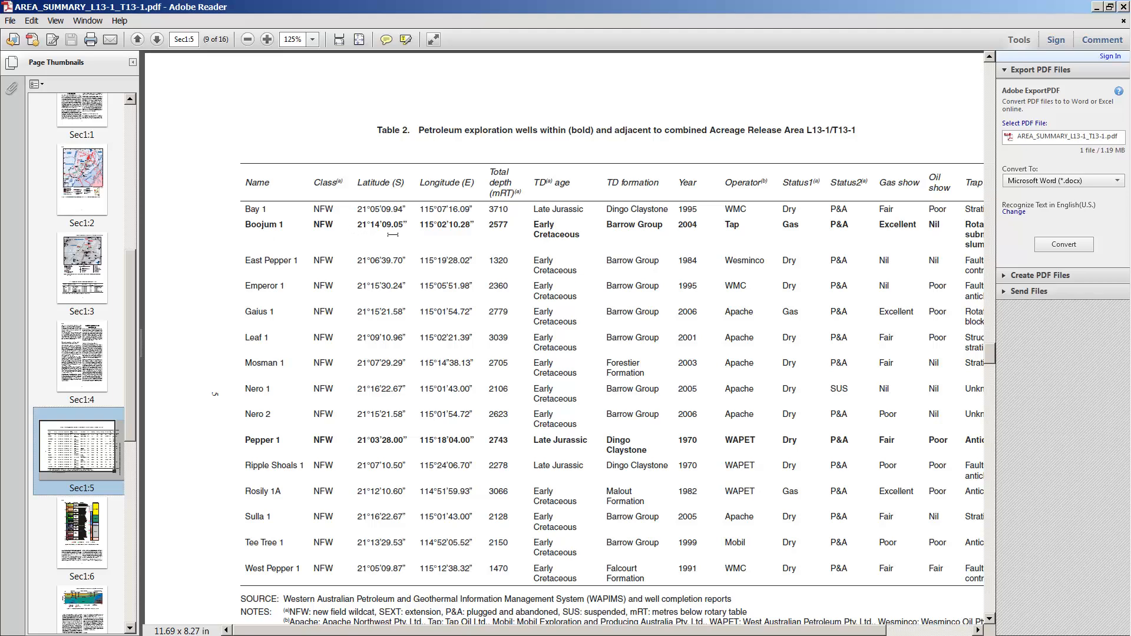
mouse_move(443, 239)
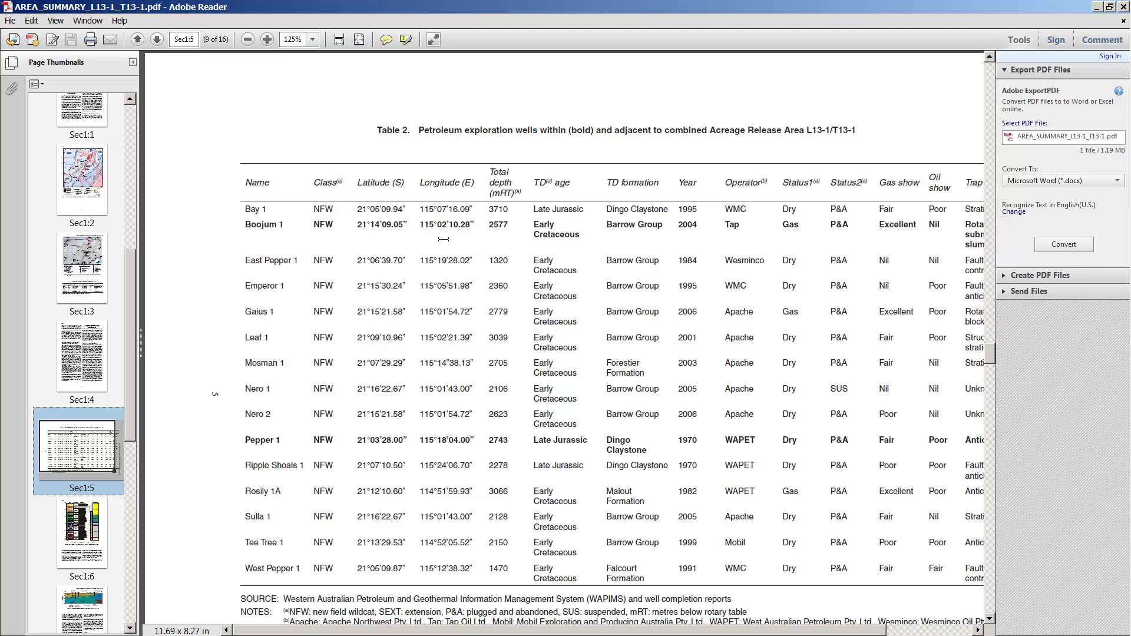
mouse_move(502, 238)
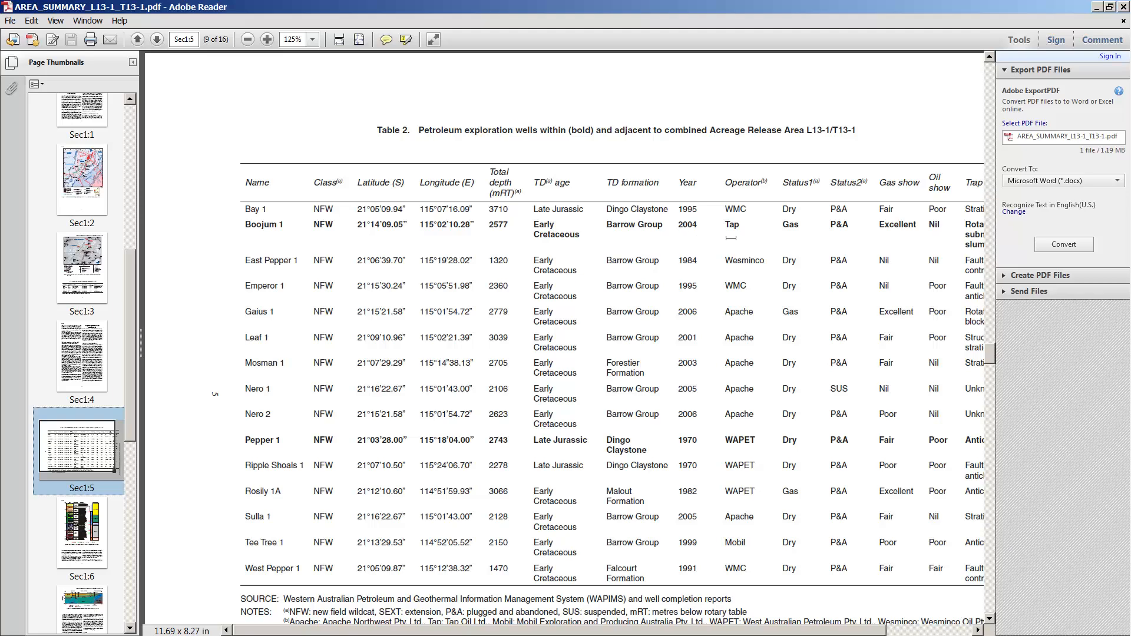
mouse_move(991, 627)
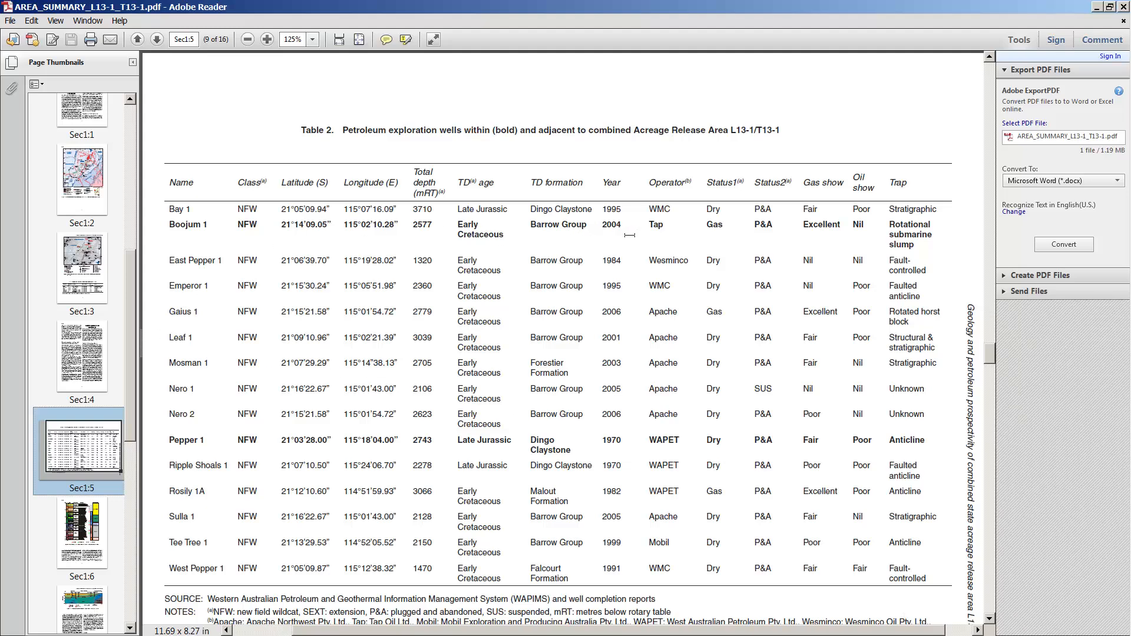
mouse_move(362, 233)
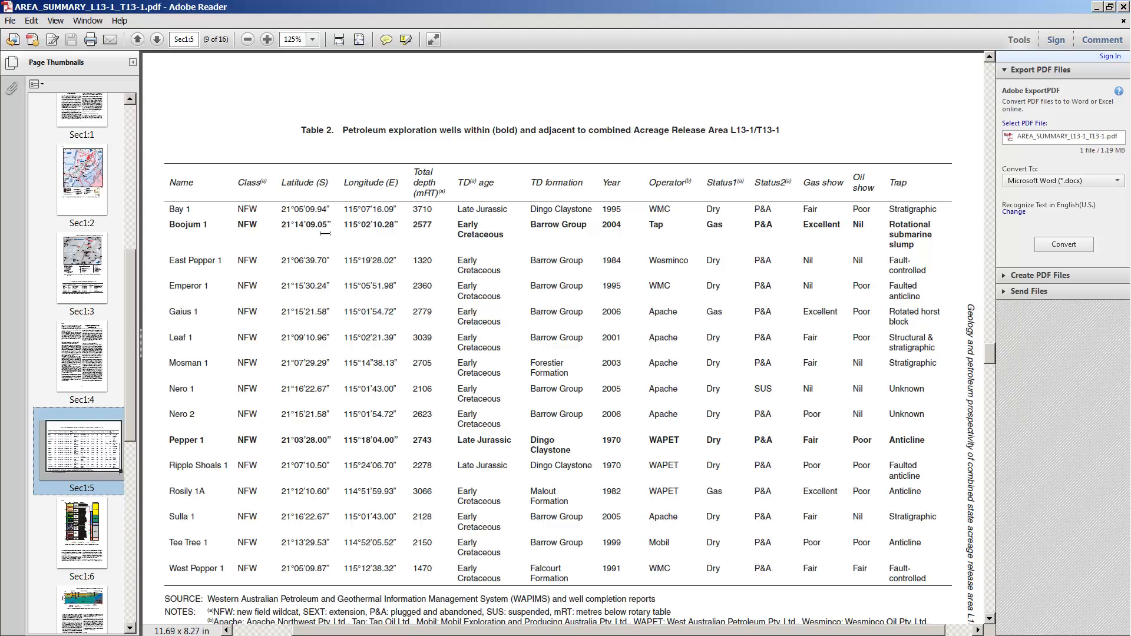
mouse_move(286, 228)
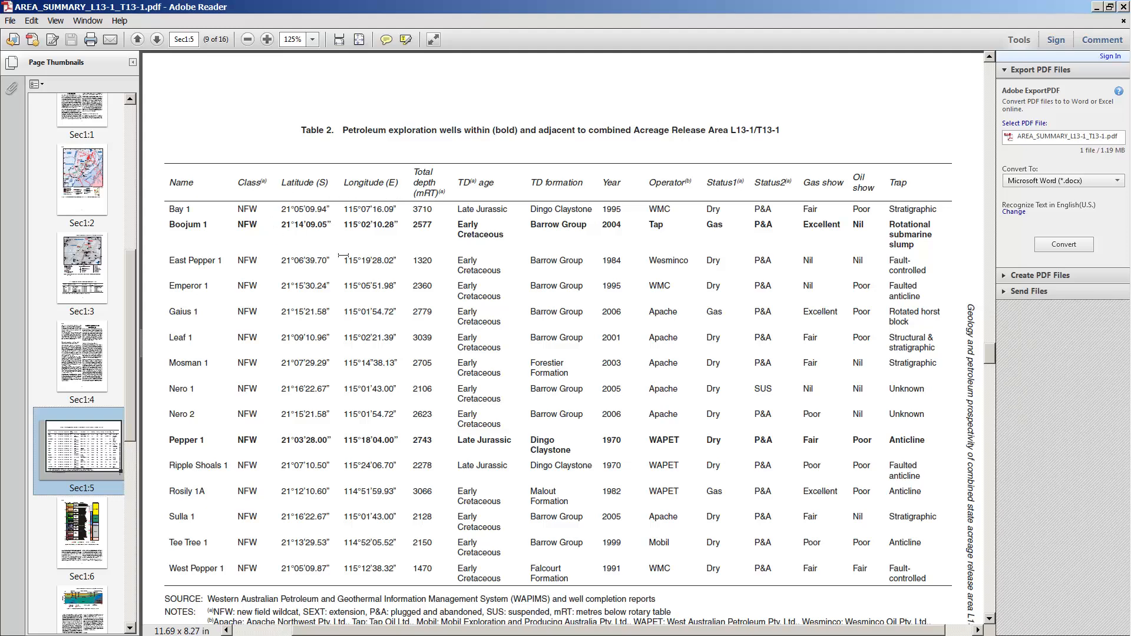
mouse_move(546, 249)
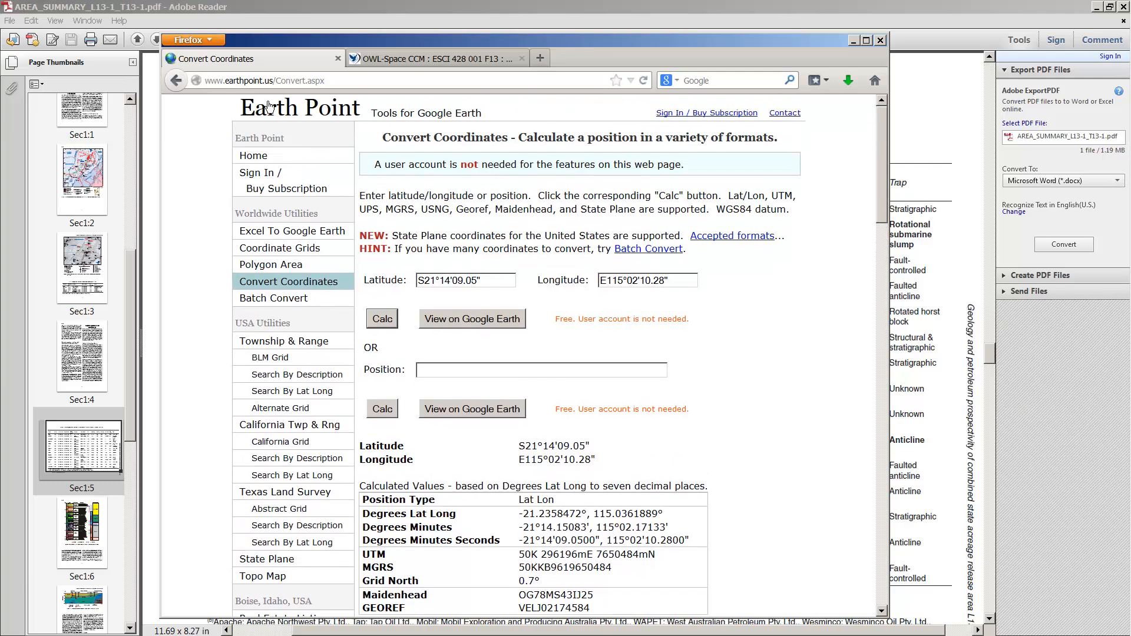
mouse_move(210, 94)
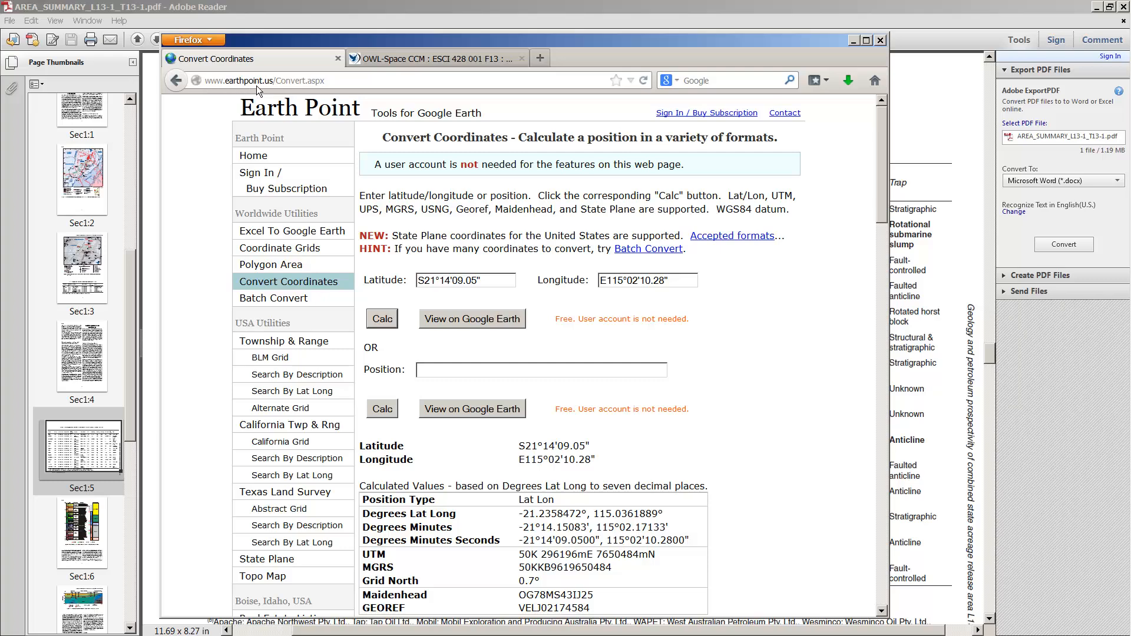
mouse_move(299, 96)
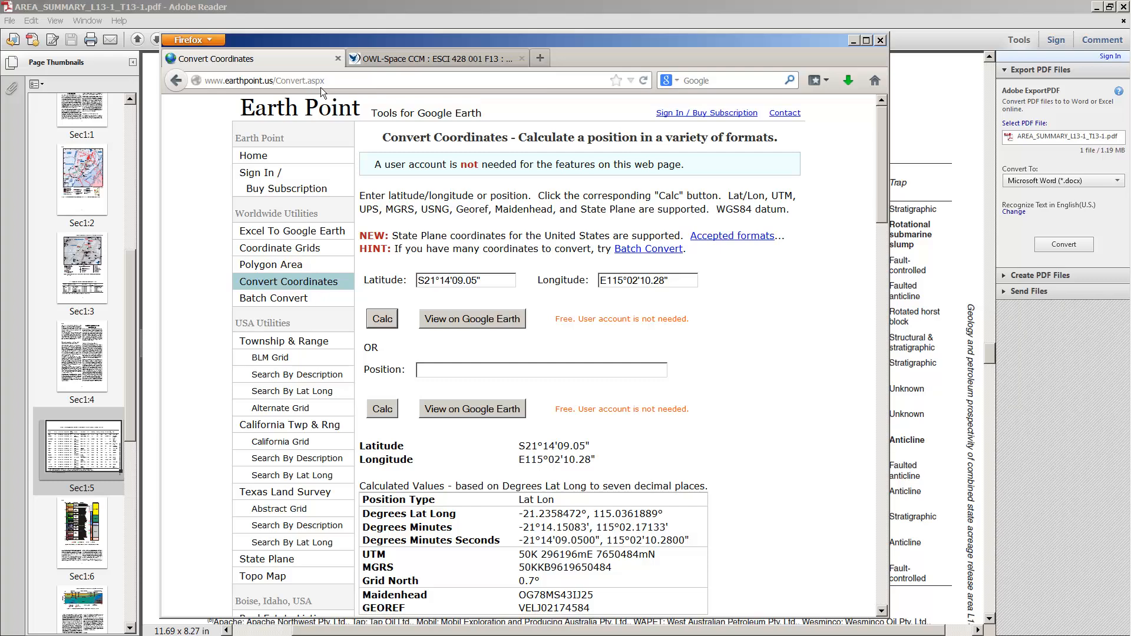
mouse_move(545, 294)
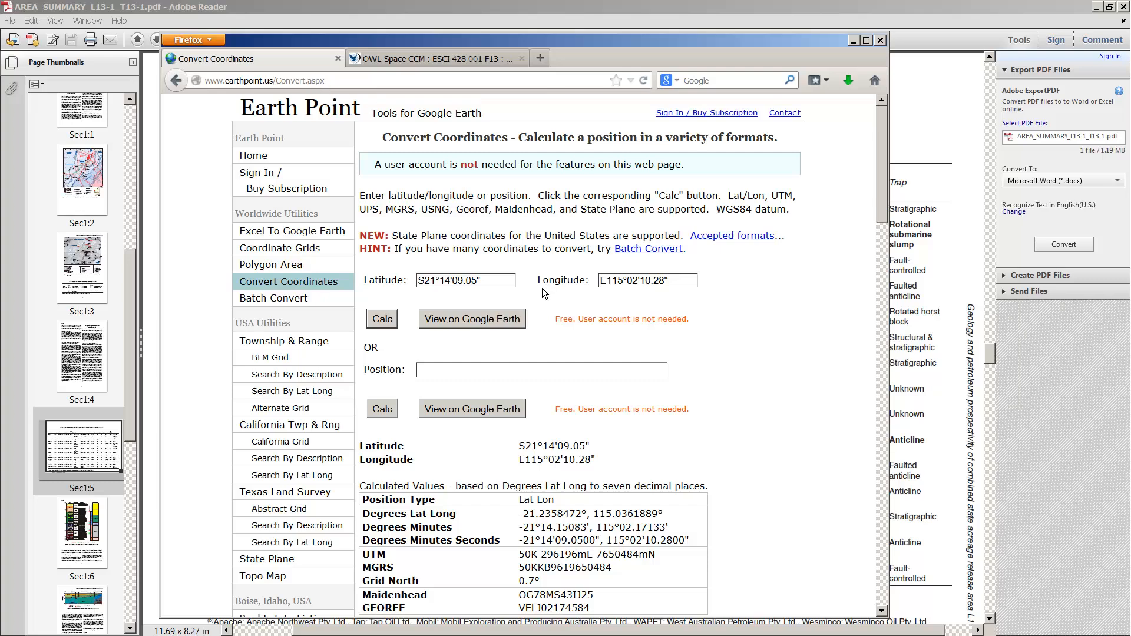
mouse_move(395, 277)
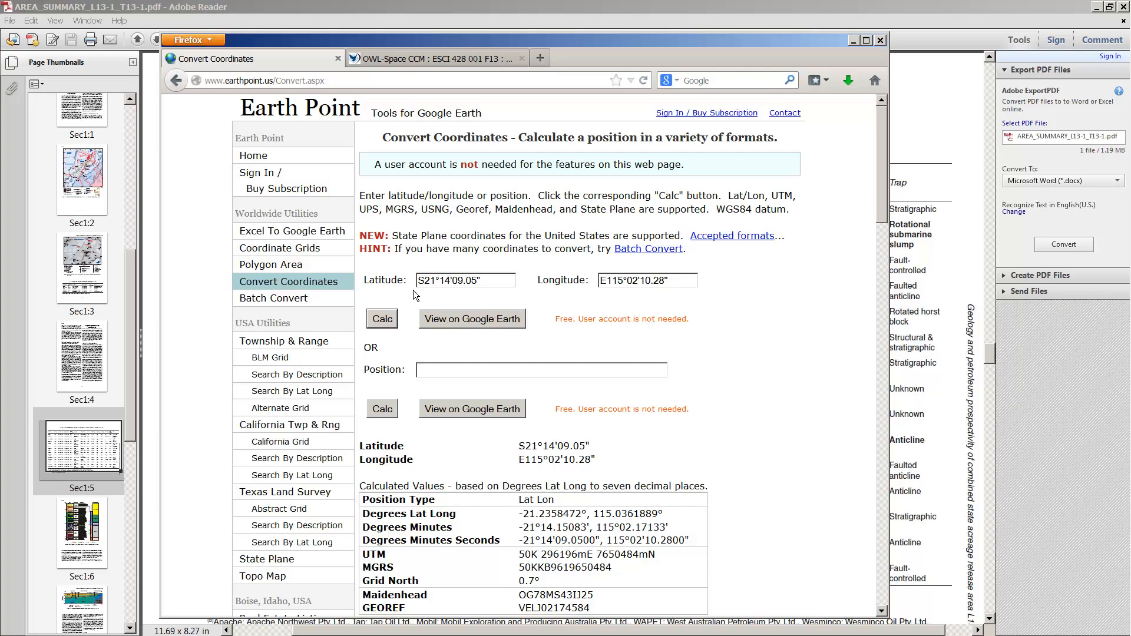
mouse_move(438, 295)
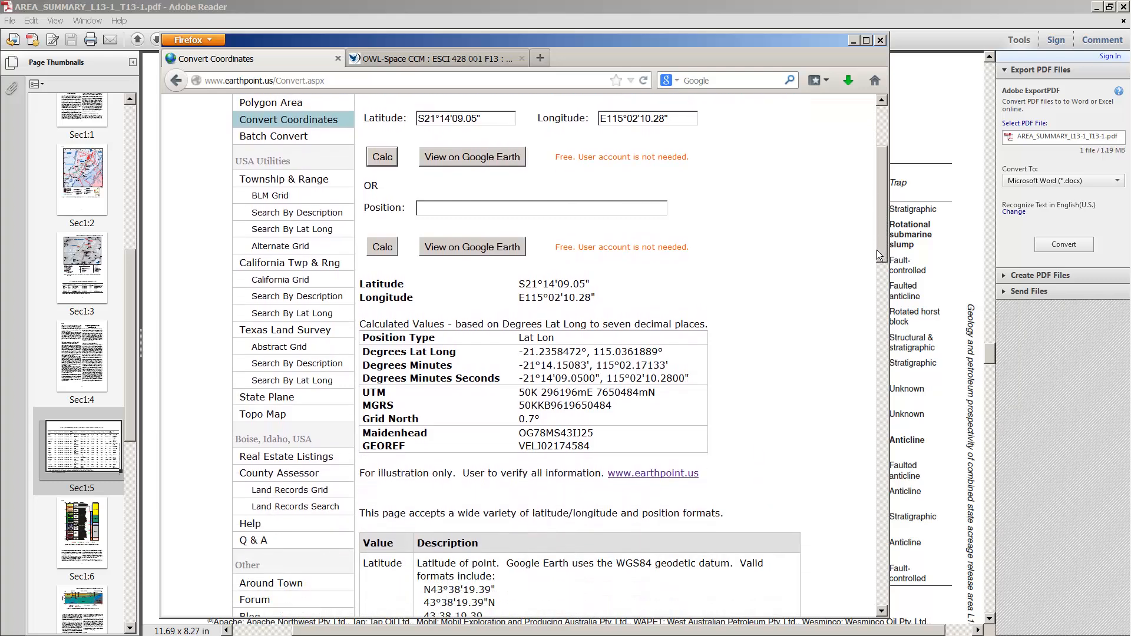
scroll("down", 3)
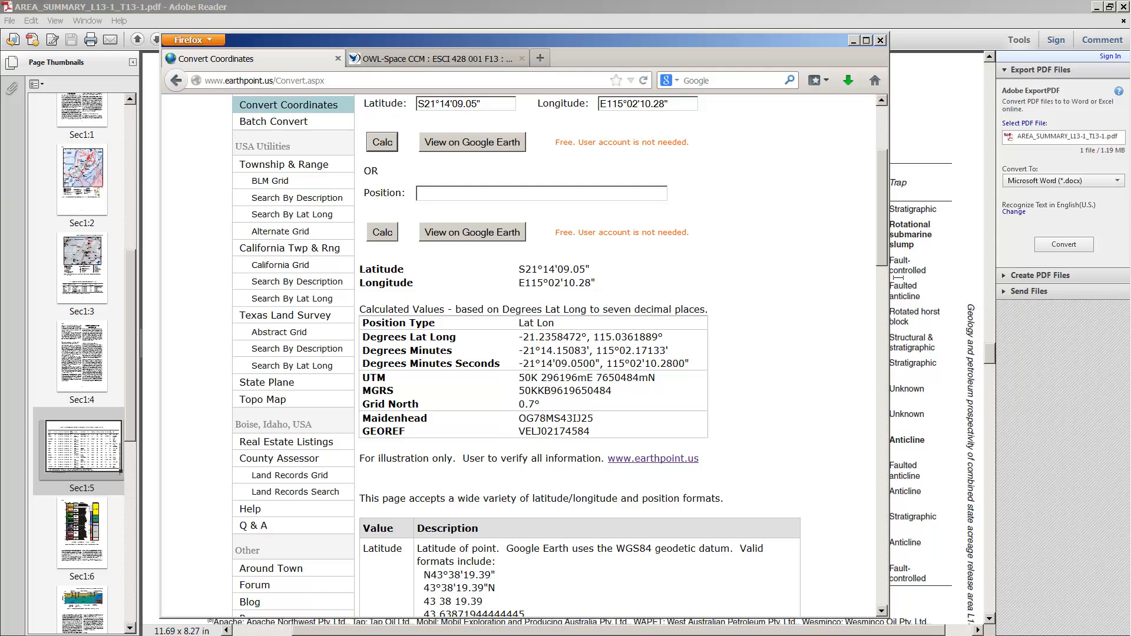
scroll("down", 3)
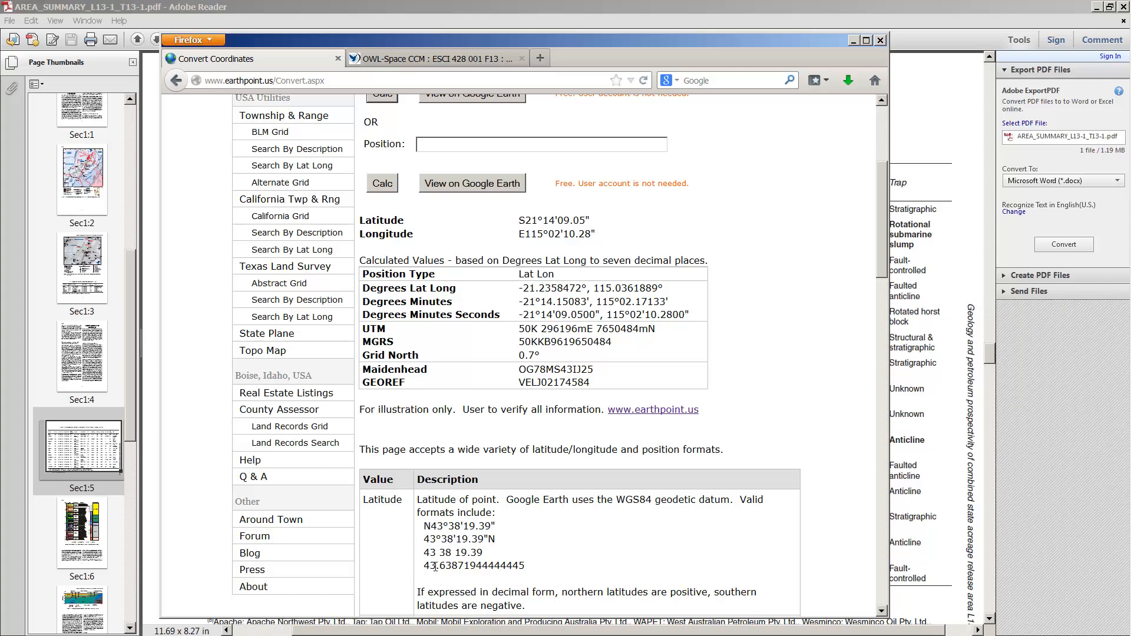
mouse_move(531, 570)
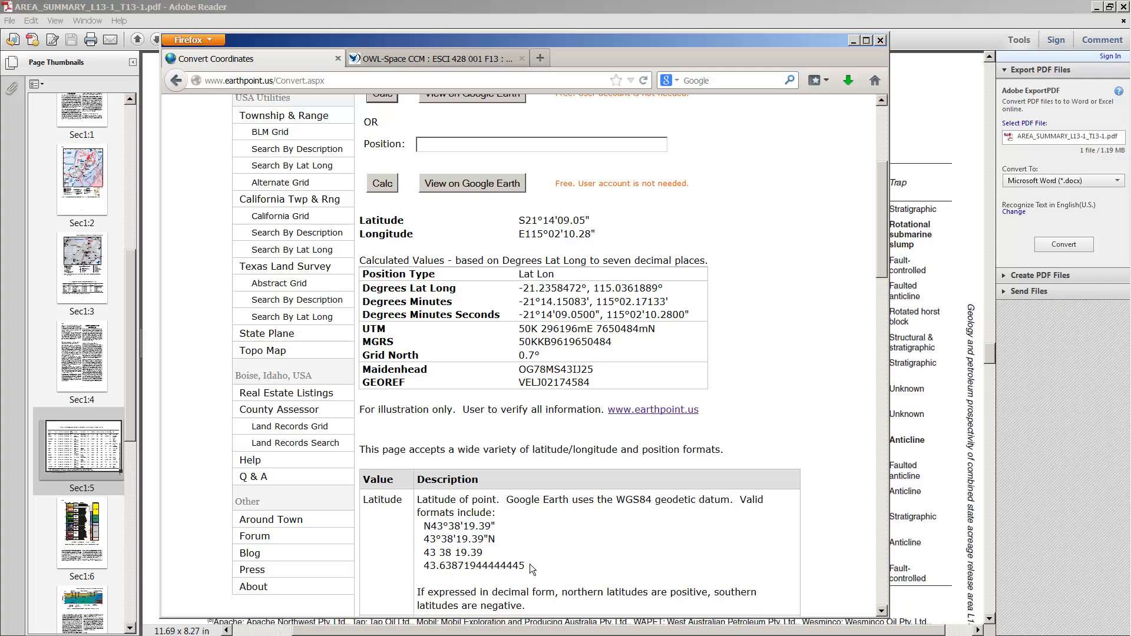
mouse_move(412, 572)
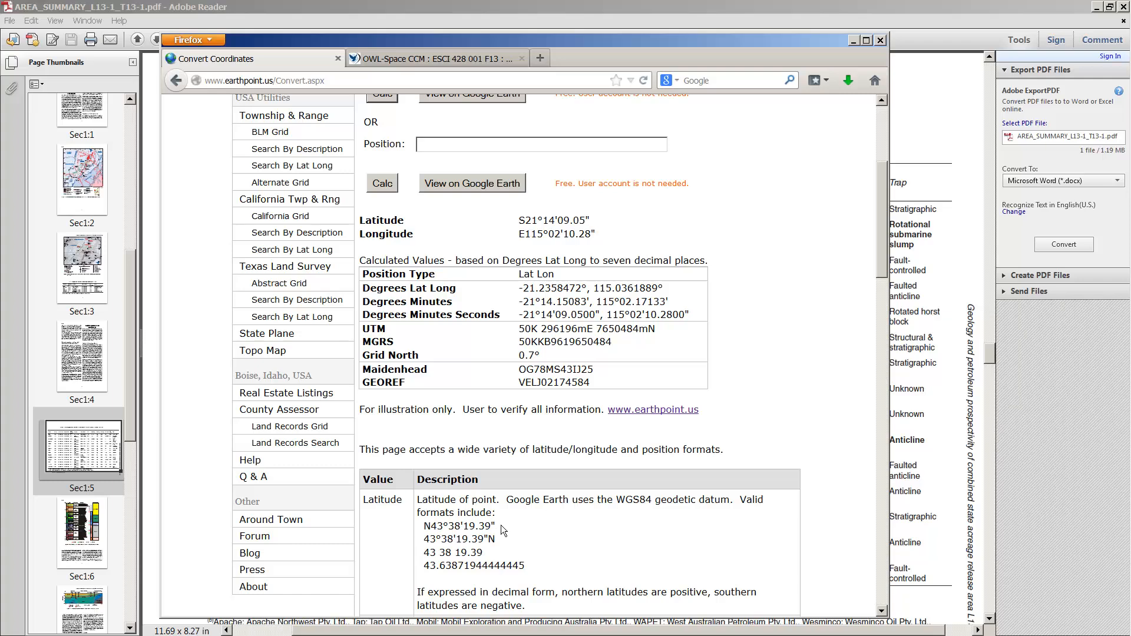
scroll("up", 3)
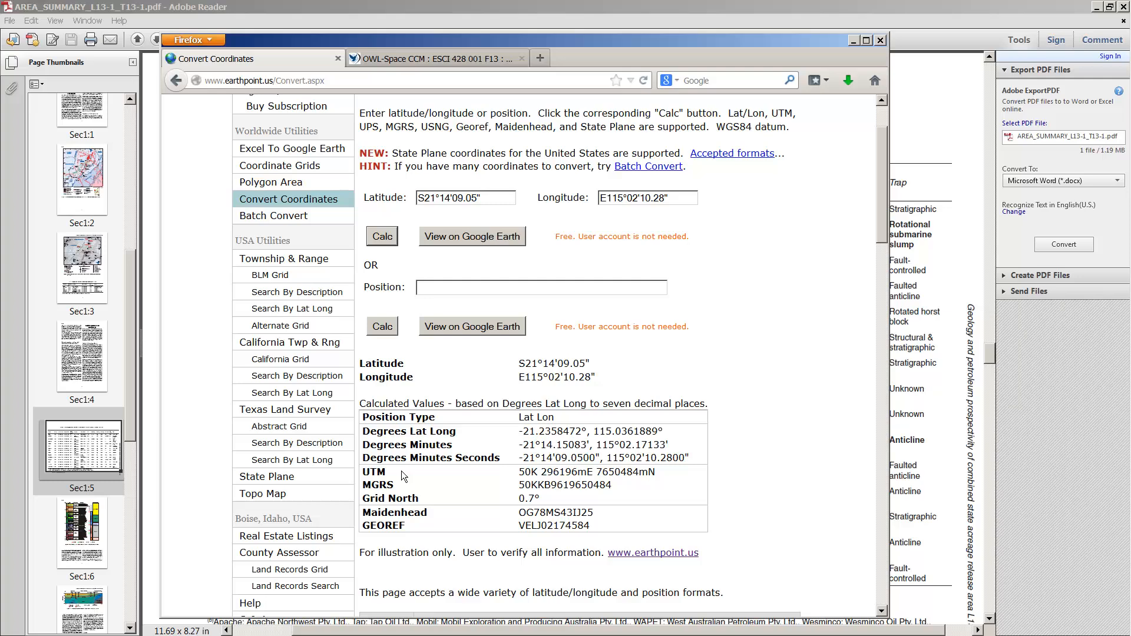
mouse_move(661, 480)
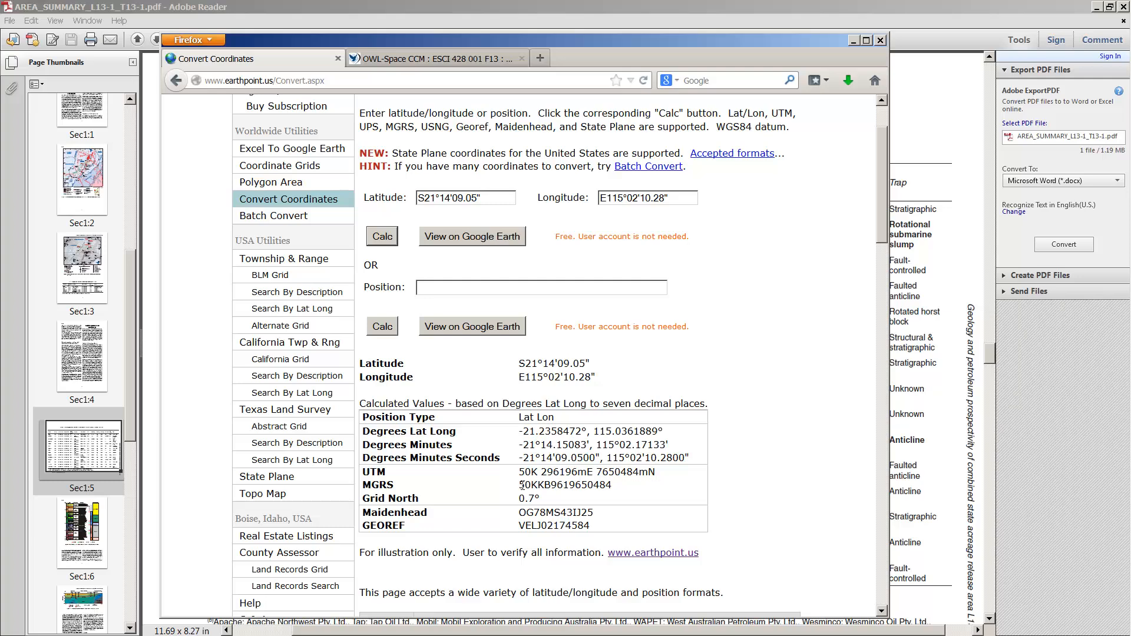
mouse_move(529, 472)
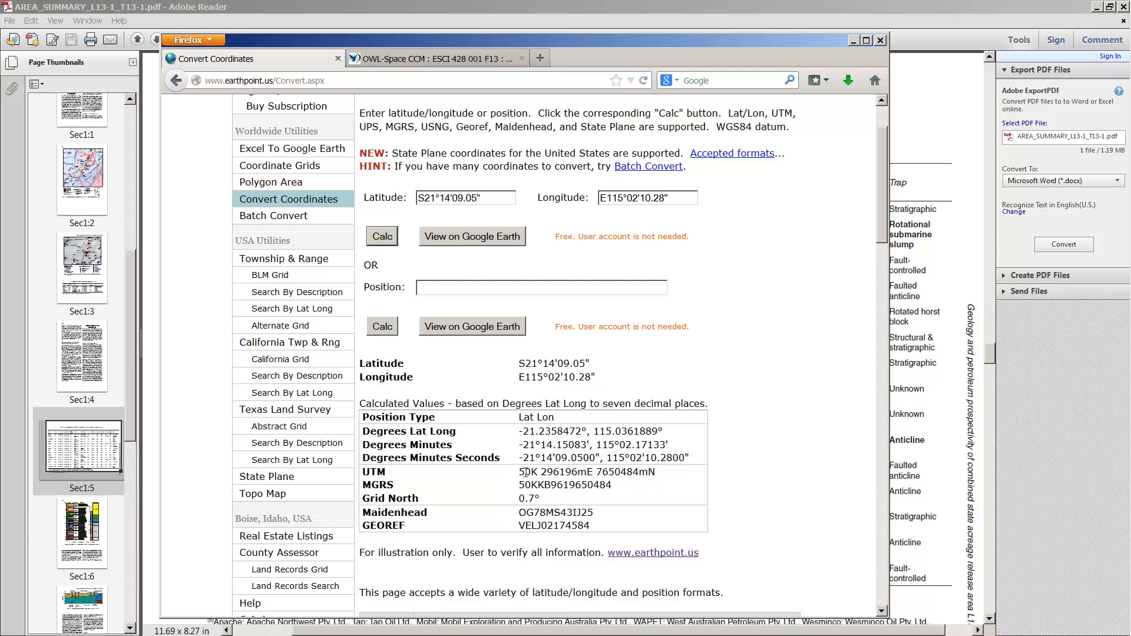
mouse_move(514, 476)
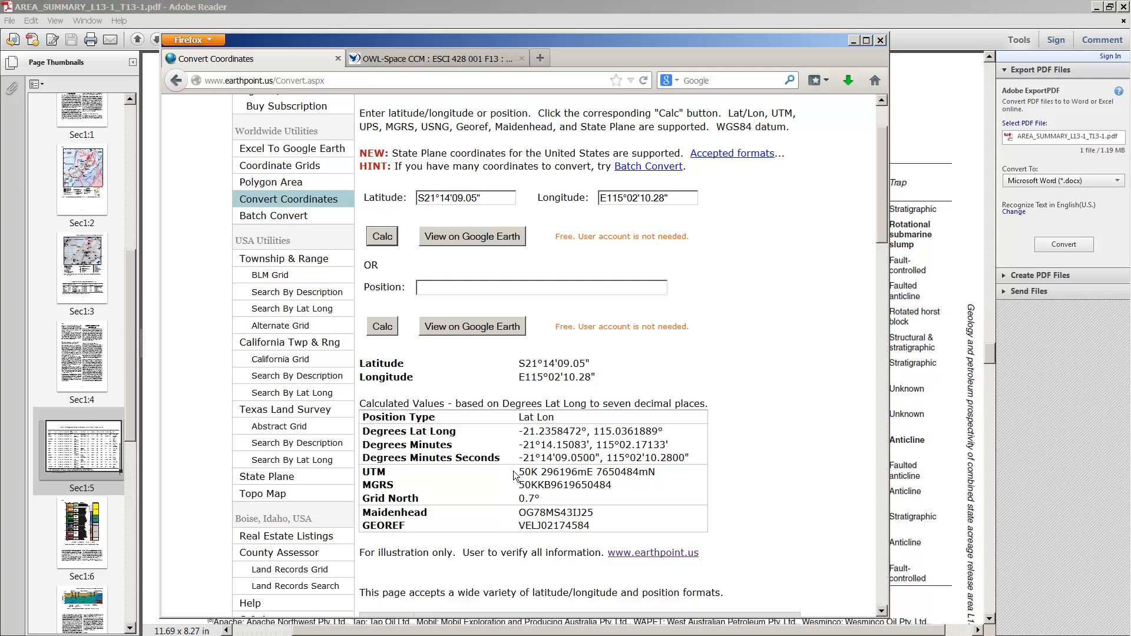
mouse_move(537, 476)
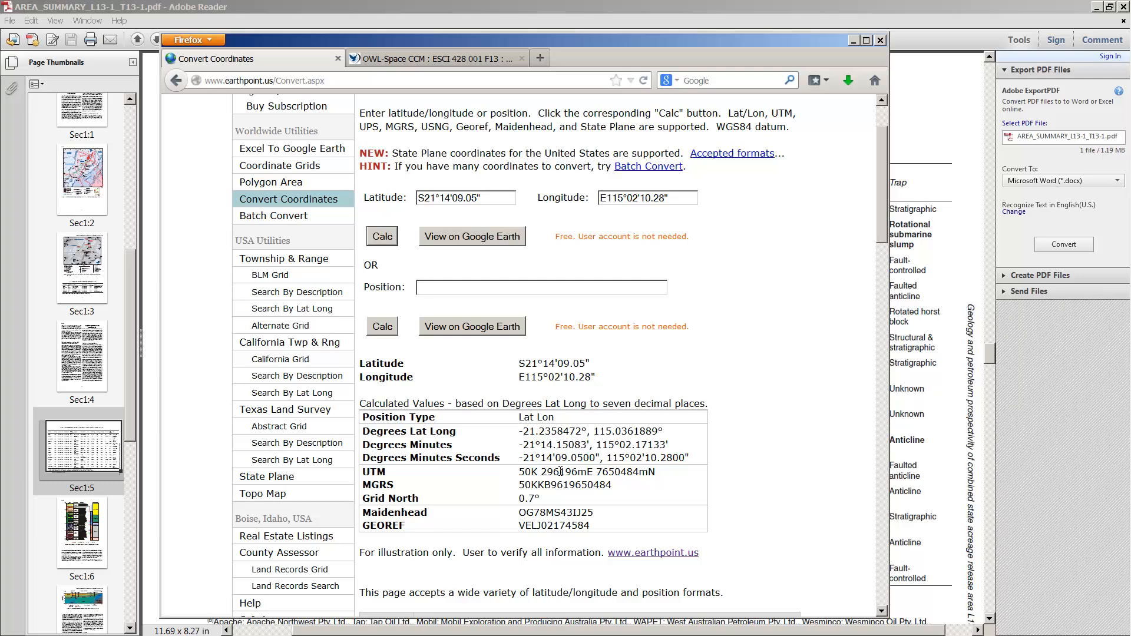
mouse_move(620, 493)
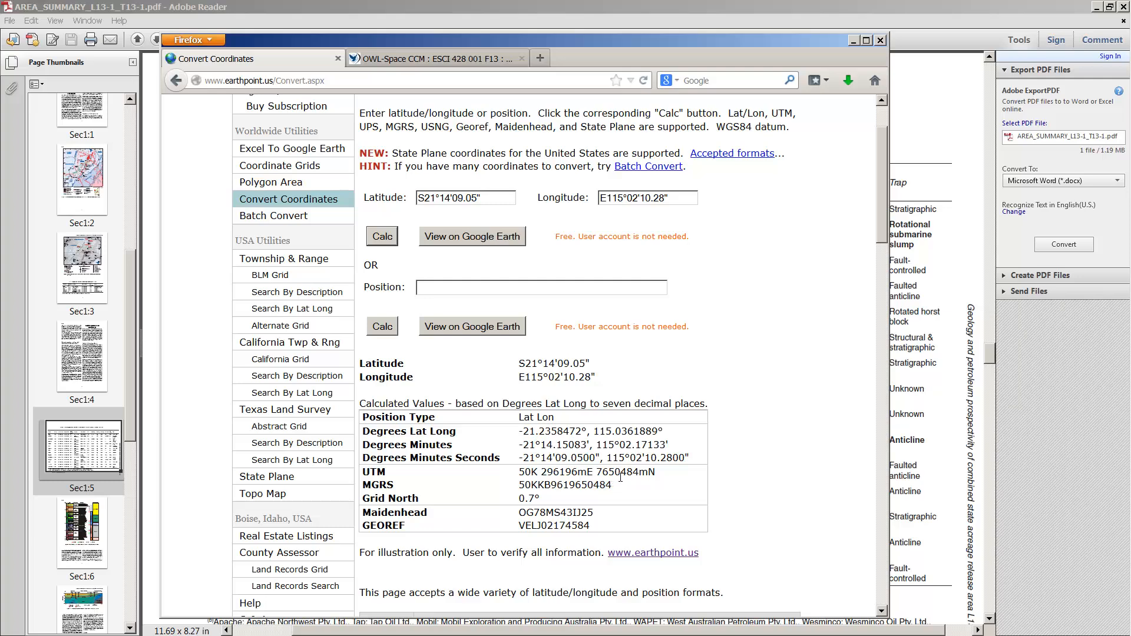
mouse_move(651, 484)
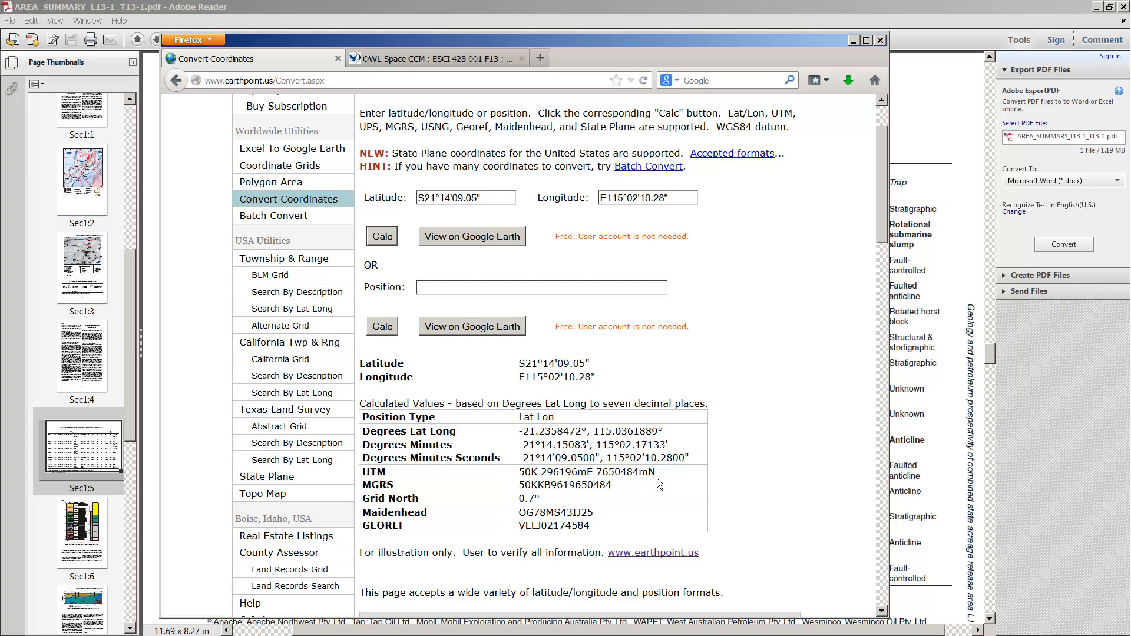
mouse_move(661, 481)
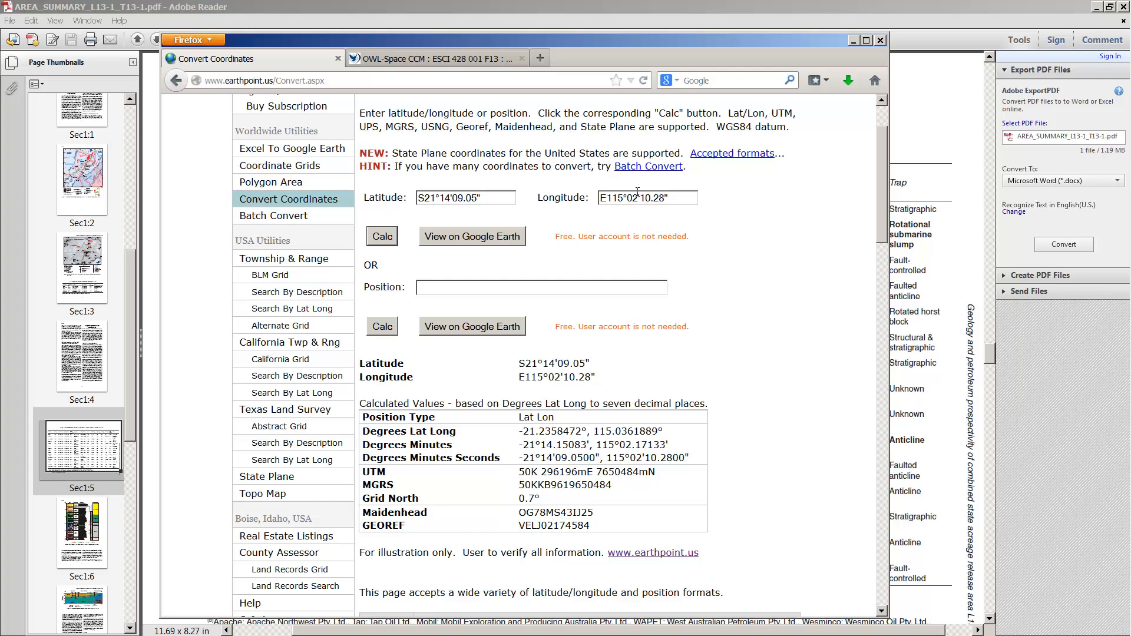
mouse_move(663, 183)
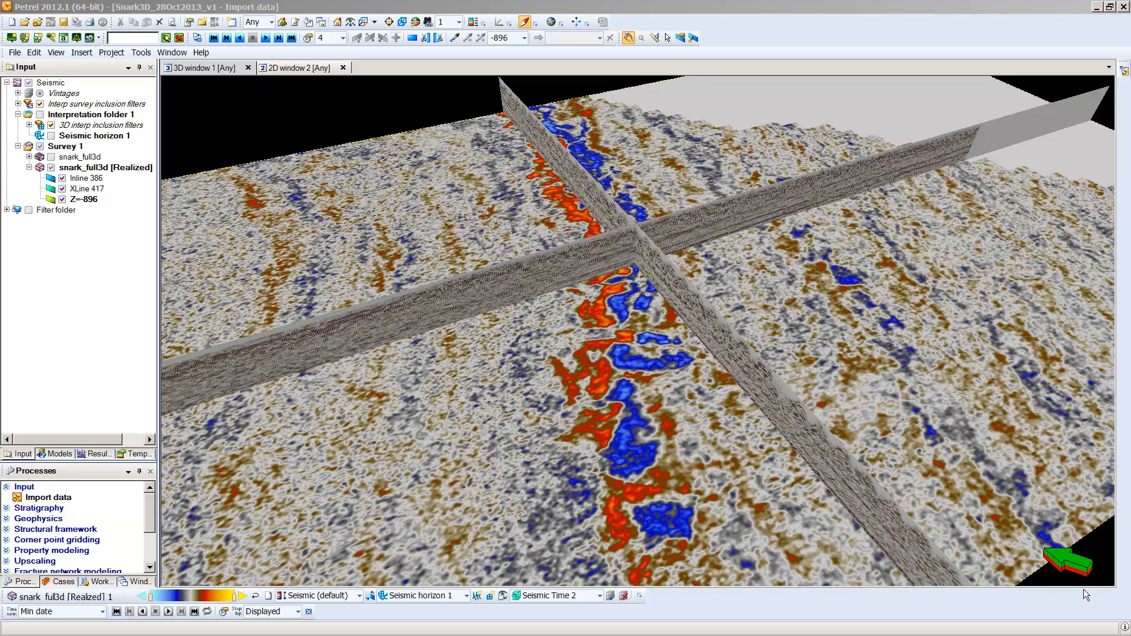
mouse_move(422, 424)
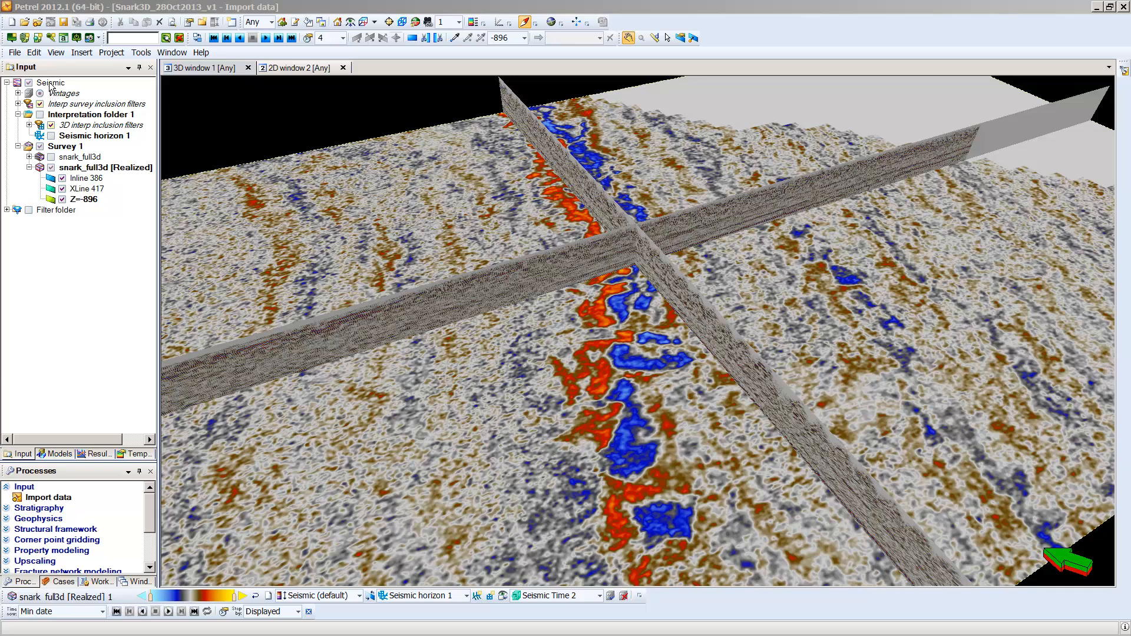
mouse_move(51, 91)
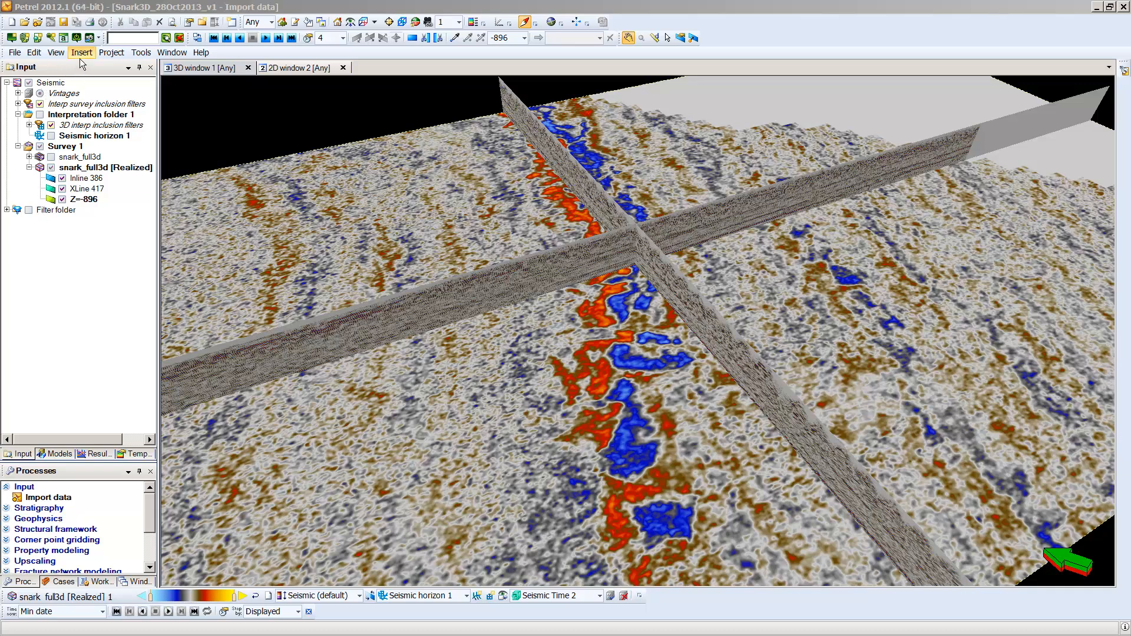
- Insert a new Wells folder into the Input tree and briefly inspect its contents
left_click(81, 52)
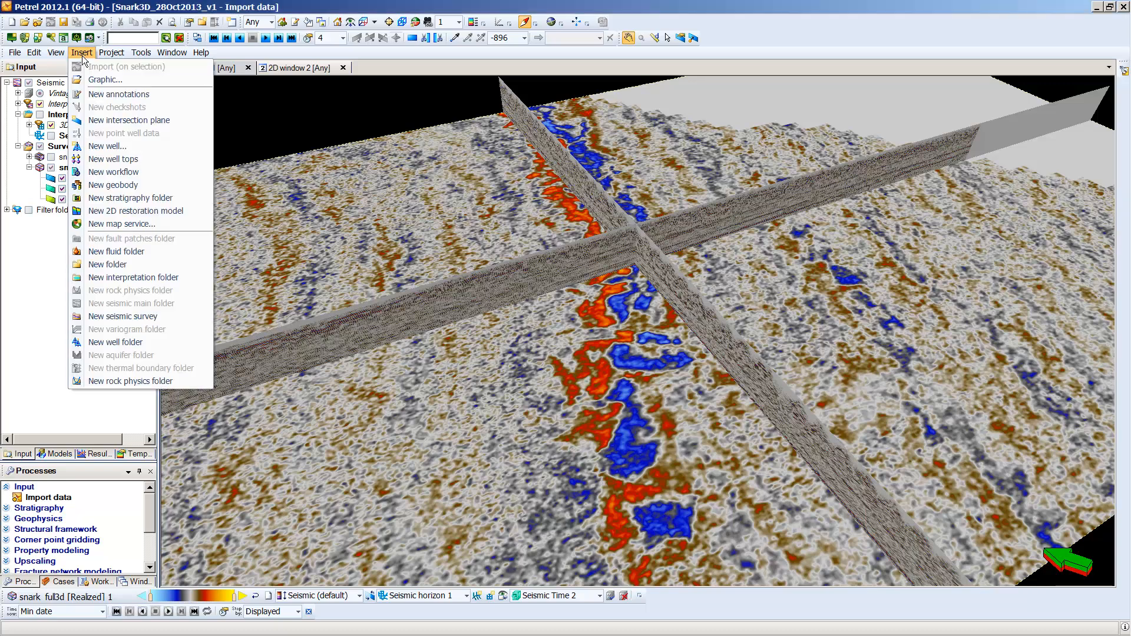
mouse_move(115, 342)
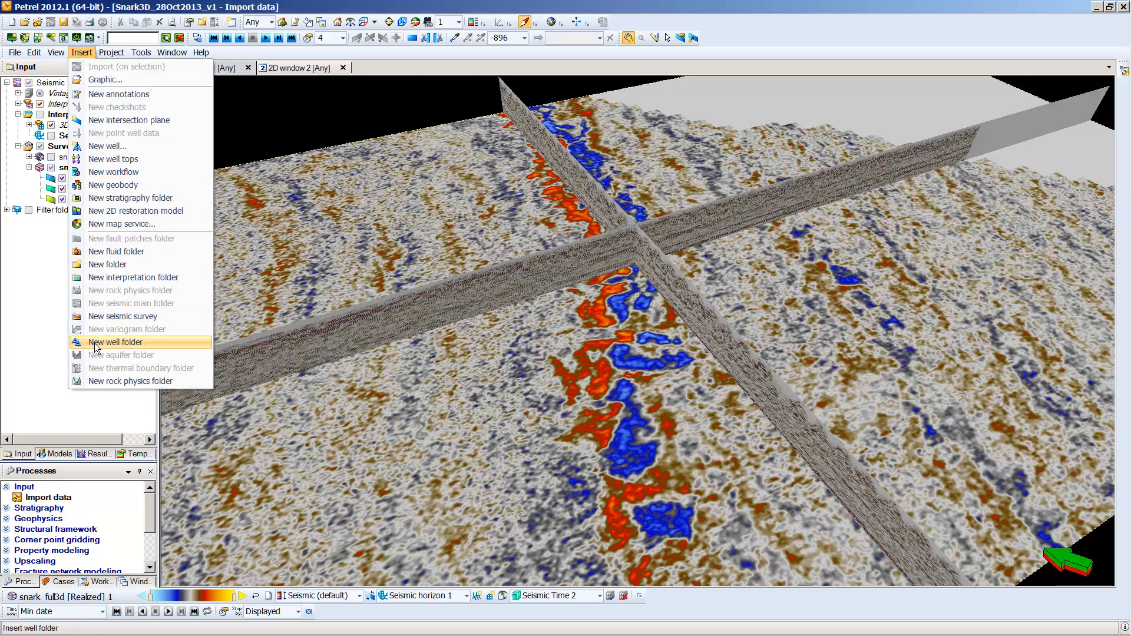
left_click(115, 342)
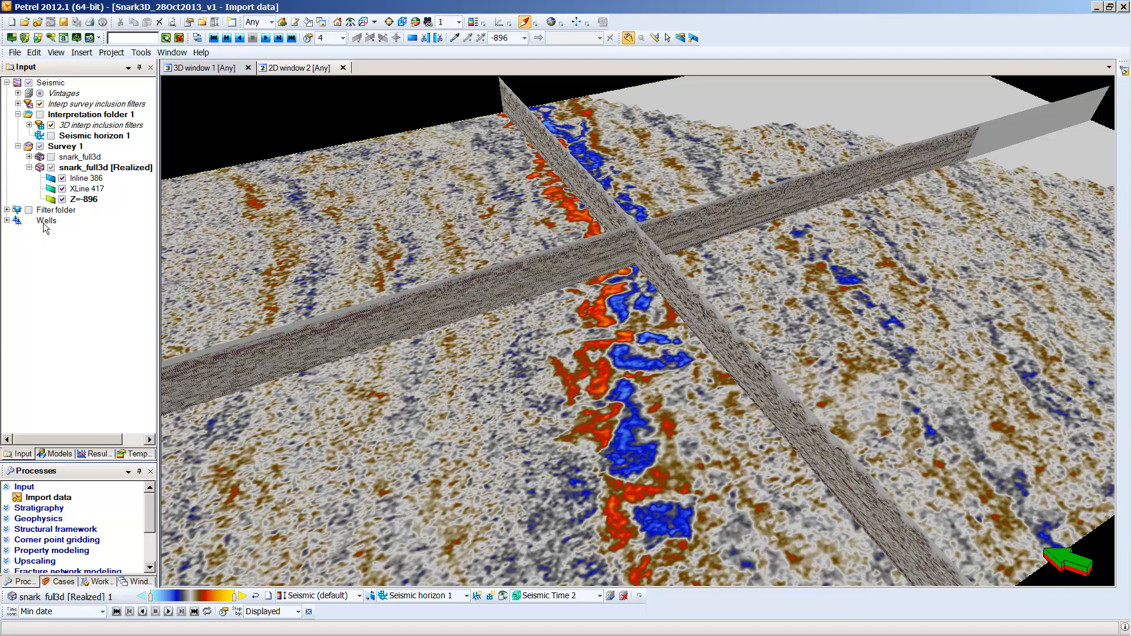
mouse_move(7, 225)
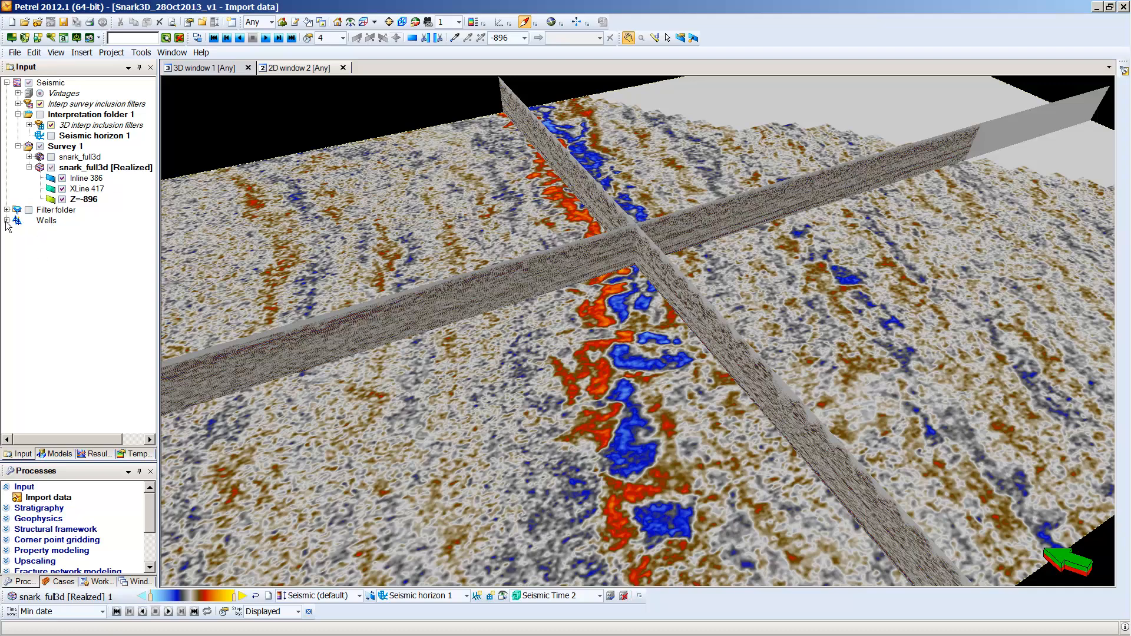
left_click(7, 220)
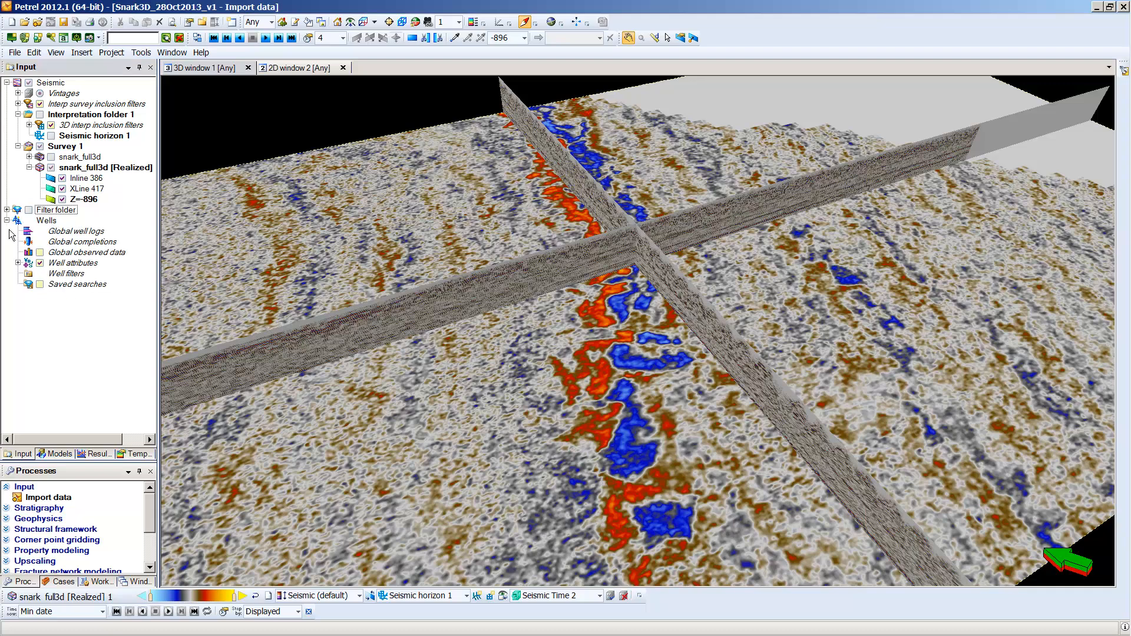
left_click(7, 220)
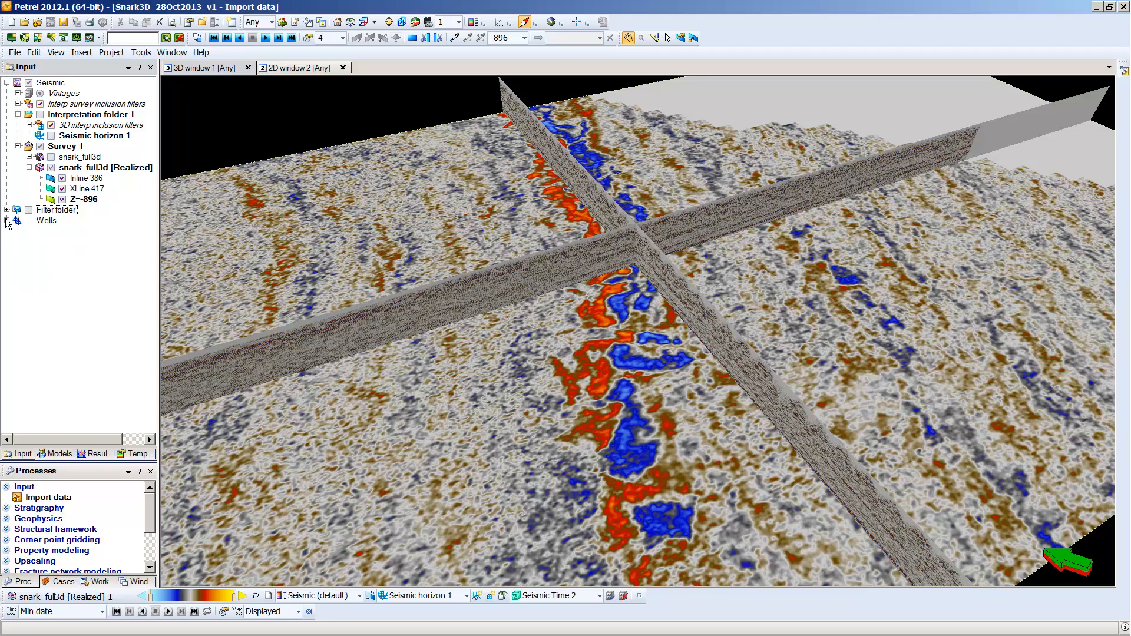
mouse_move(49, 225)
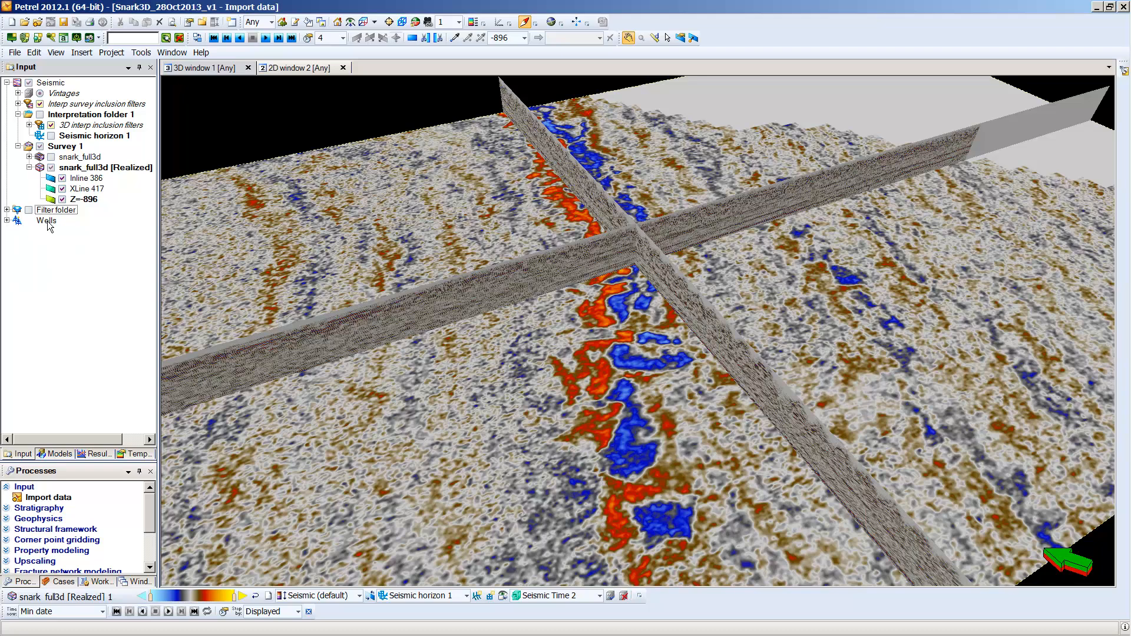
- In the Wells folder's Well manager, add a well named Boojum-1 and open its symbol list
right_click(46, 220)
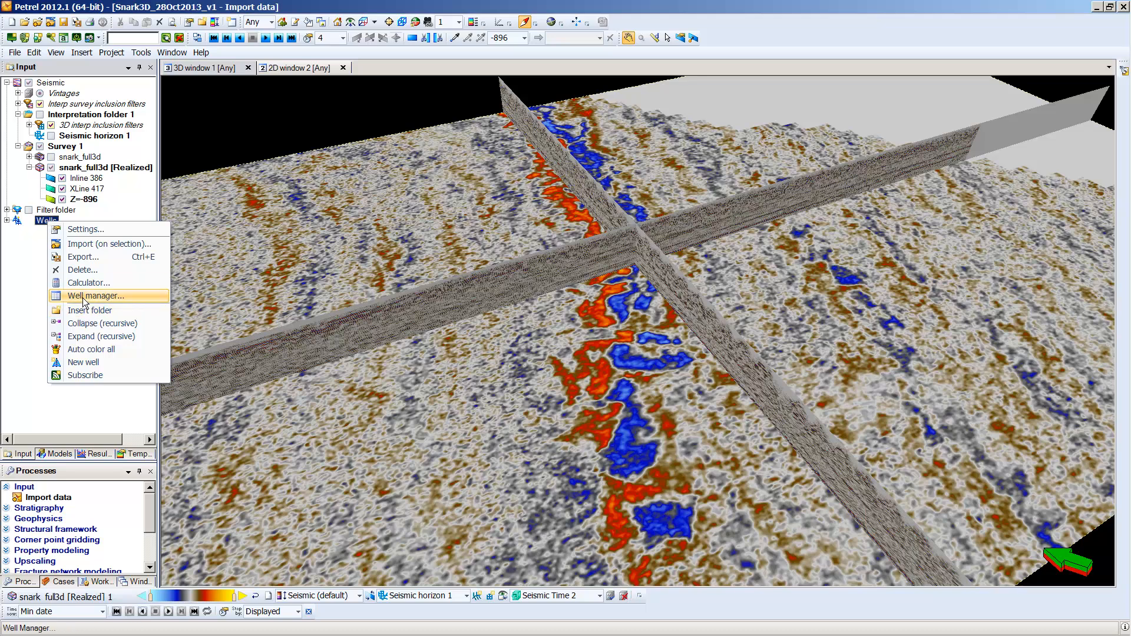
left_click(96, 296)
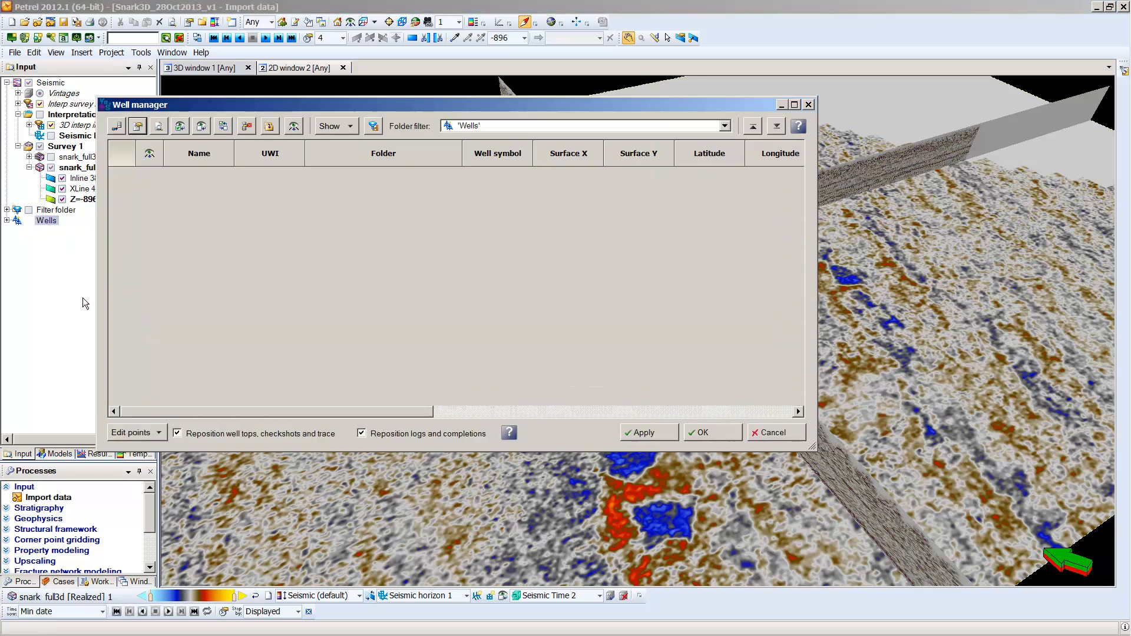
mouse_move(200, 113)
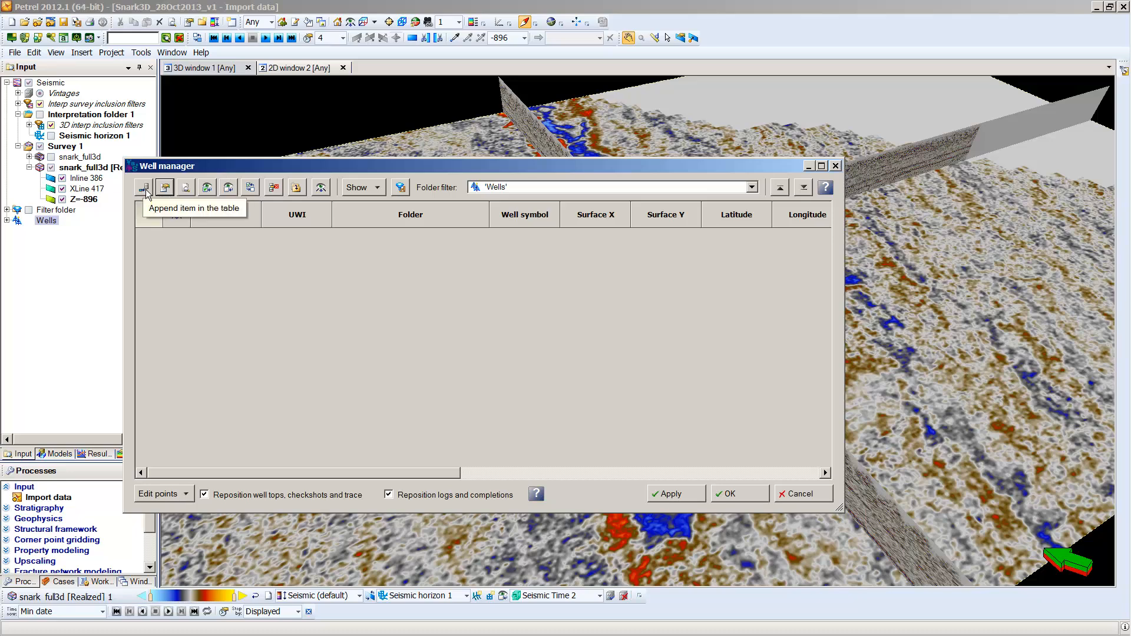
left_click(143, 187)
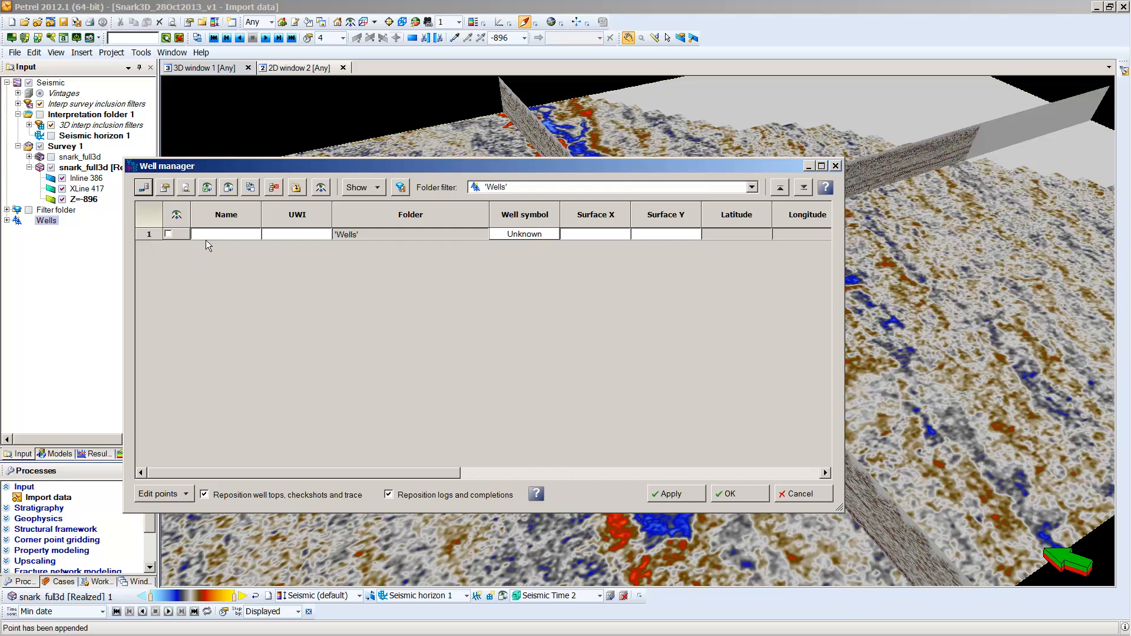
left_click(225, 234)
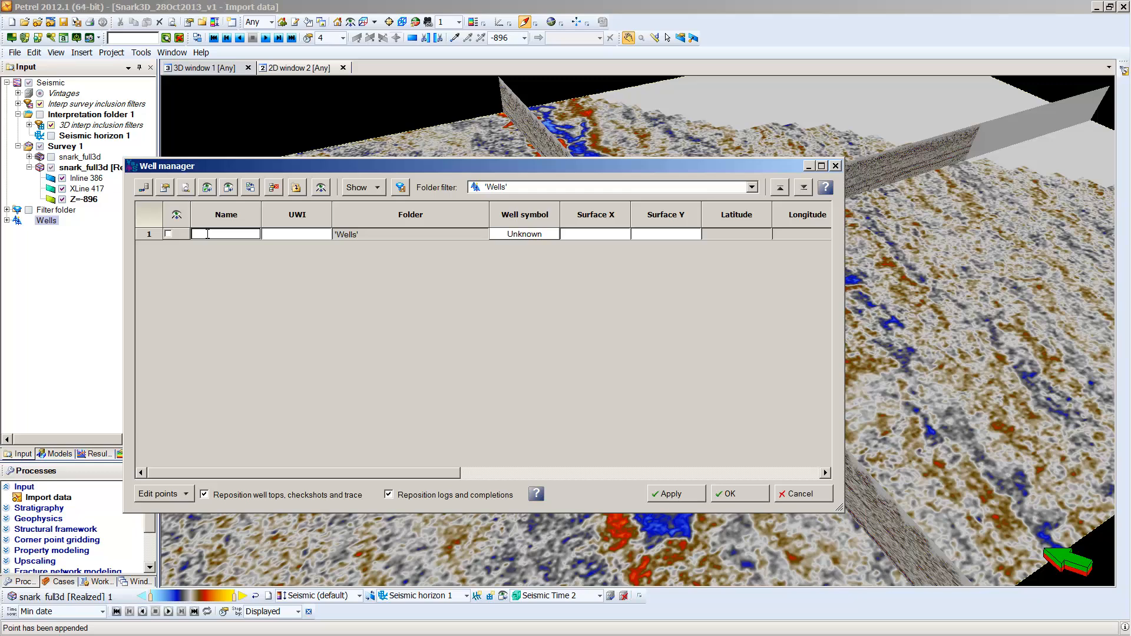
type("Boojum-1")
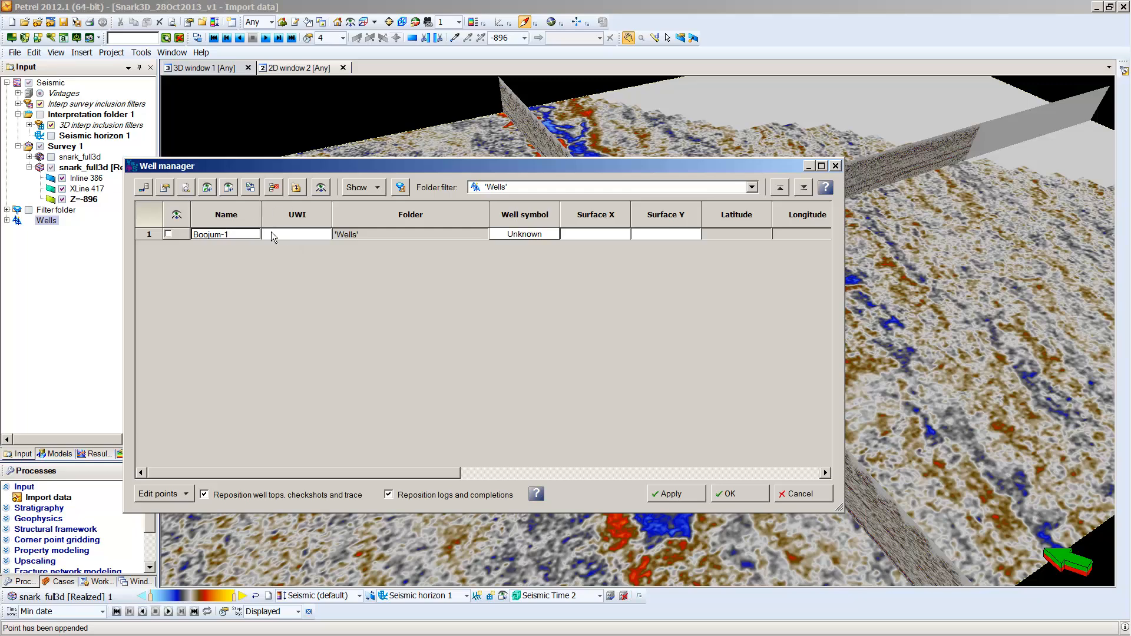
mouse_move(309, 235)
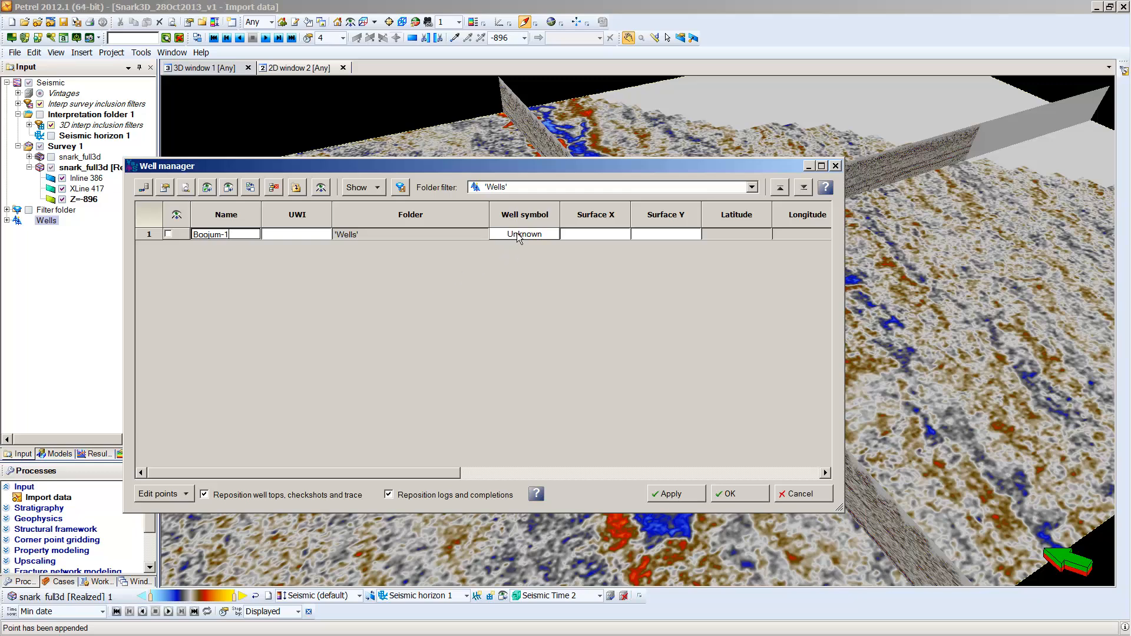
left_click(552, 234)
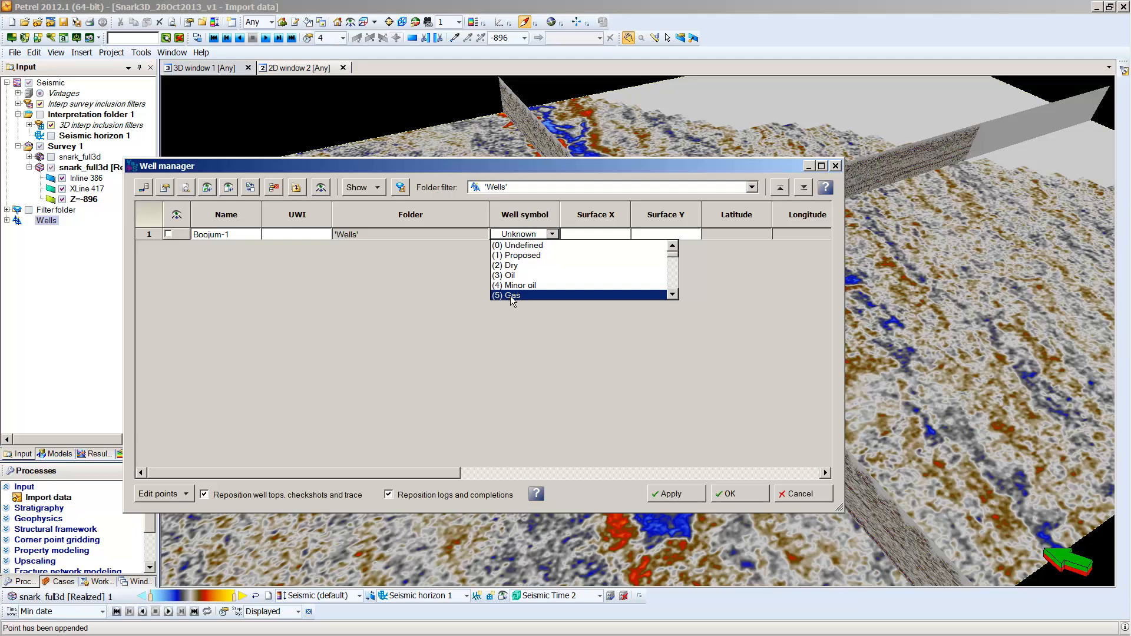
- Set Boojum-1's symbol to Gas, surface X 296196 and surface Y 7650484
left_click(511, 295)
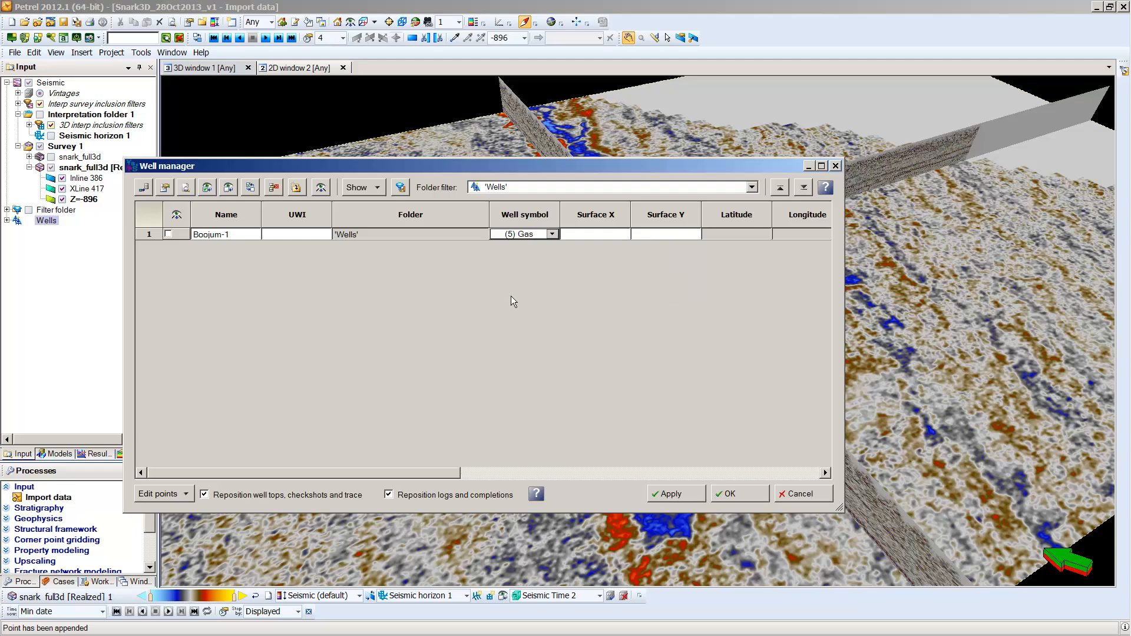
mouse_move(590, 241)
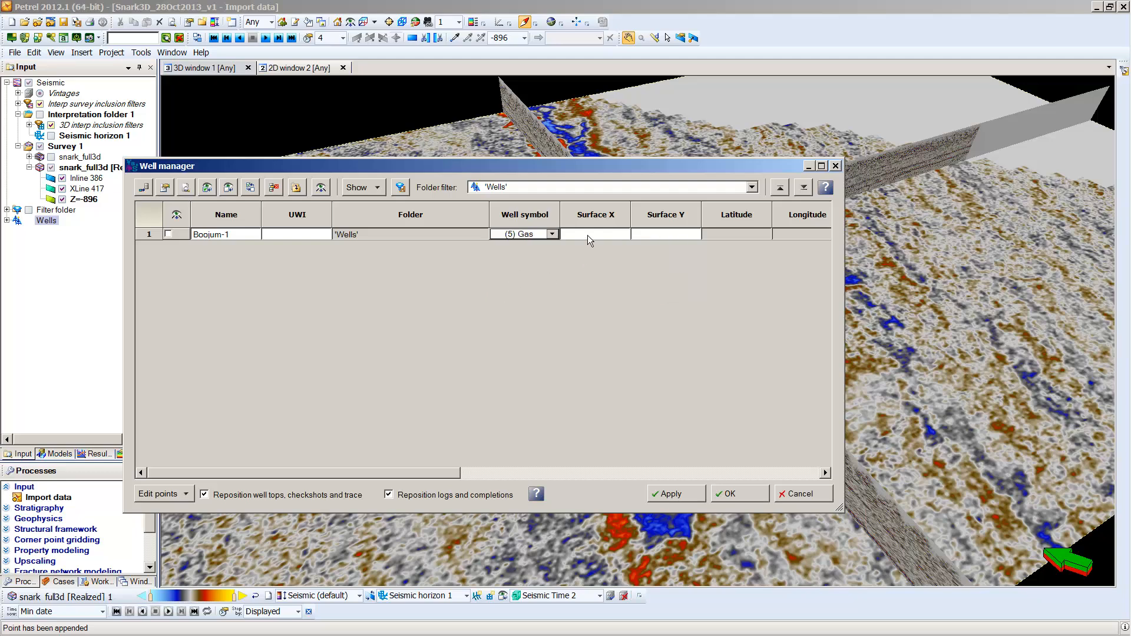
left_click(593, 234)
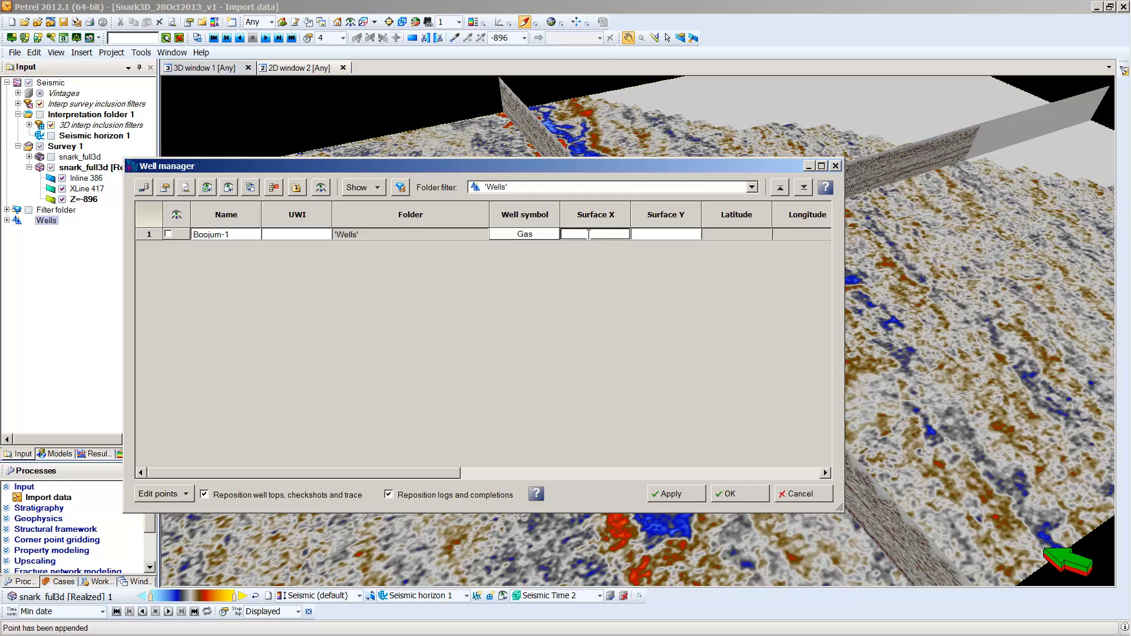
type("296196.00")
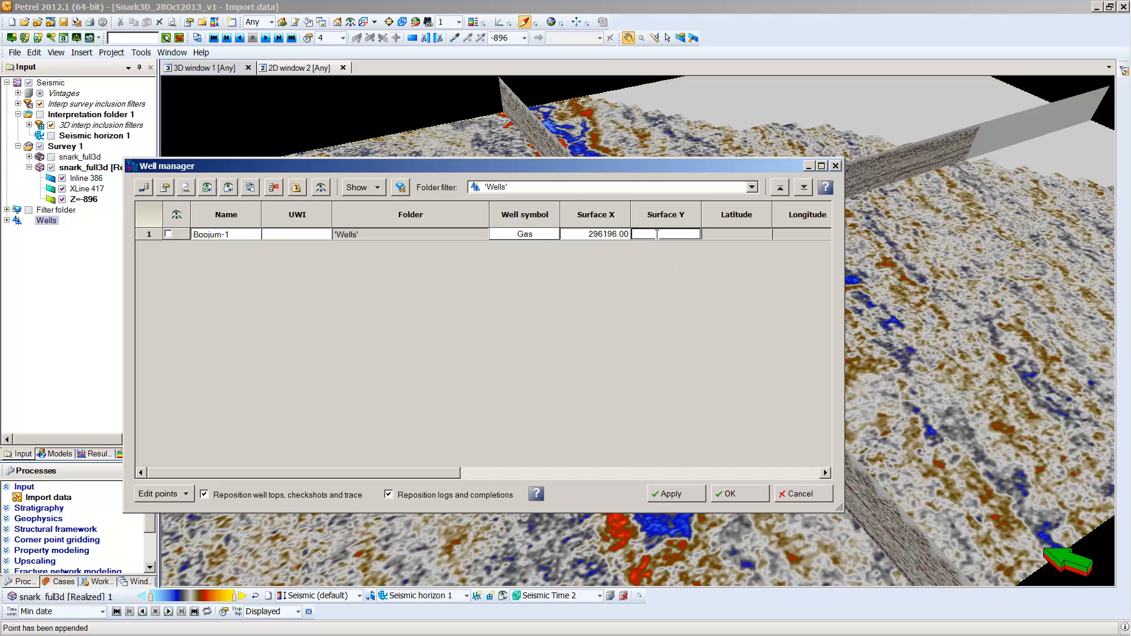
type("7650484.00")
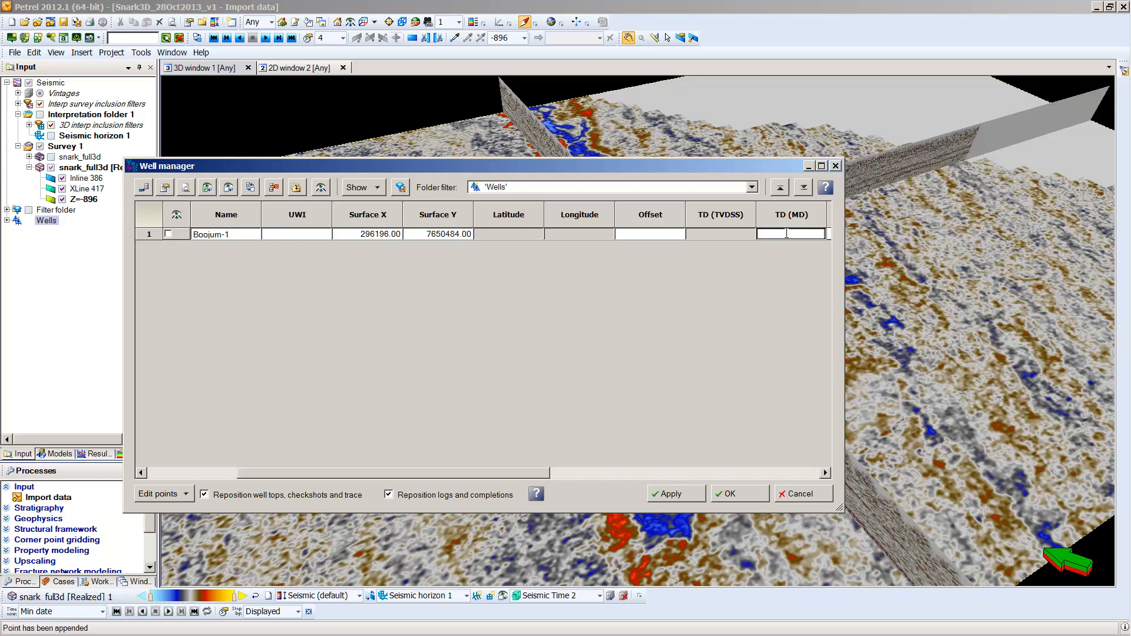
- Enter TD (MD) 2577 and Offset 20 for the Boojum-1 row
type("2577.0")
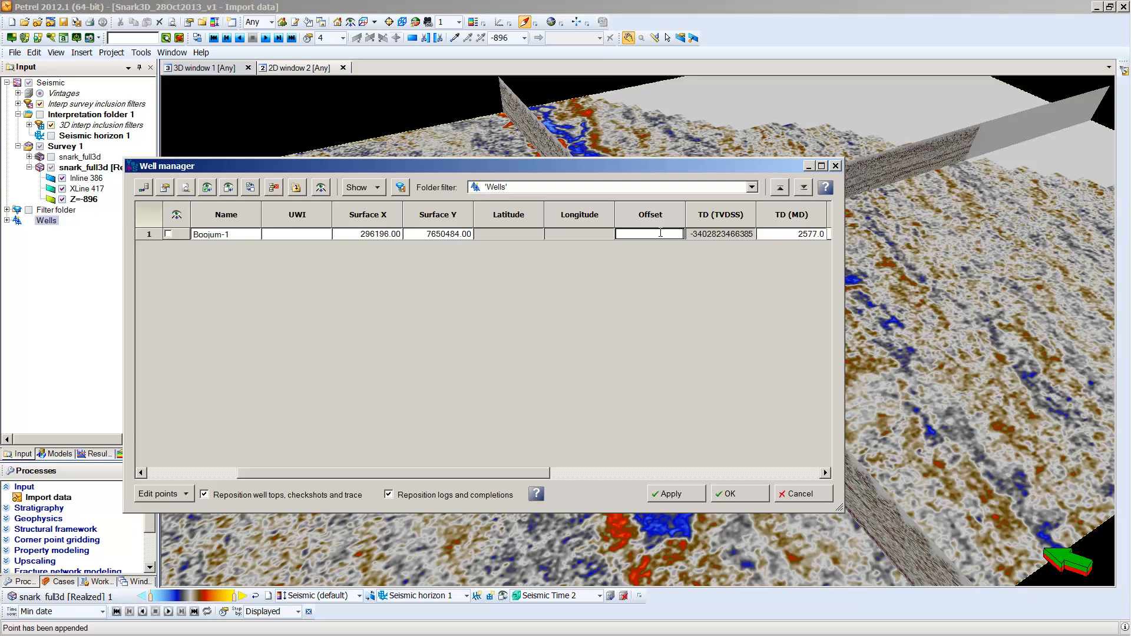
type("20")
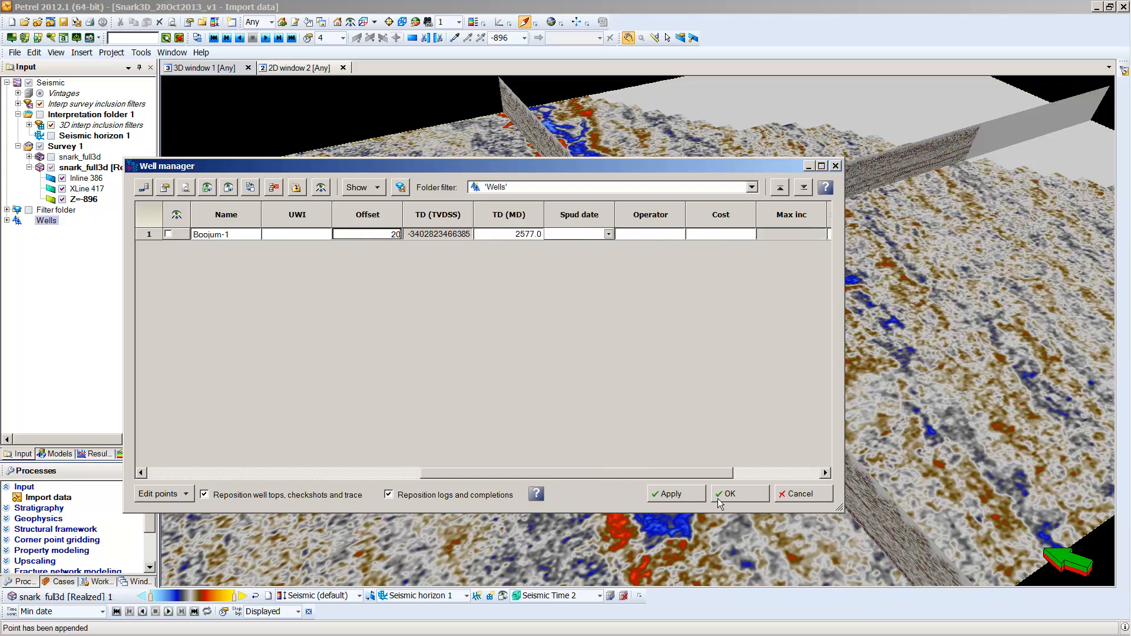
mouse_move(598, 238)
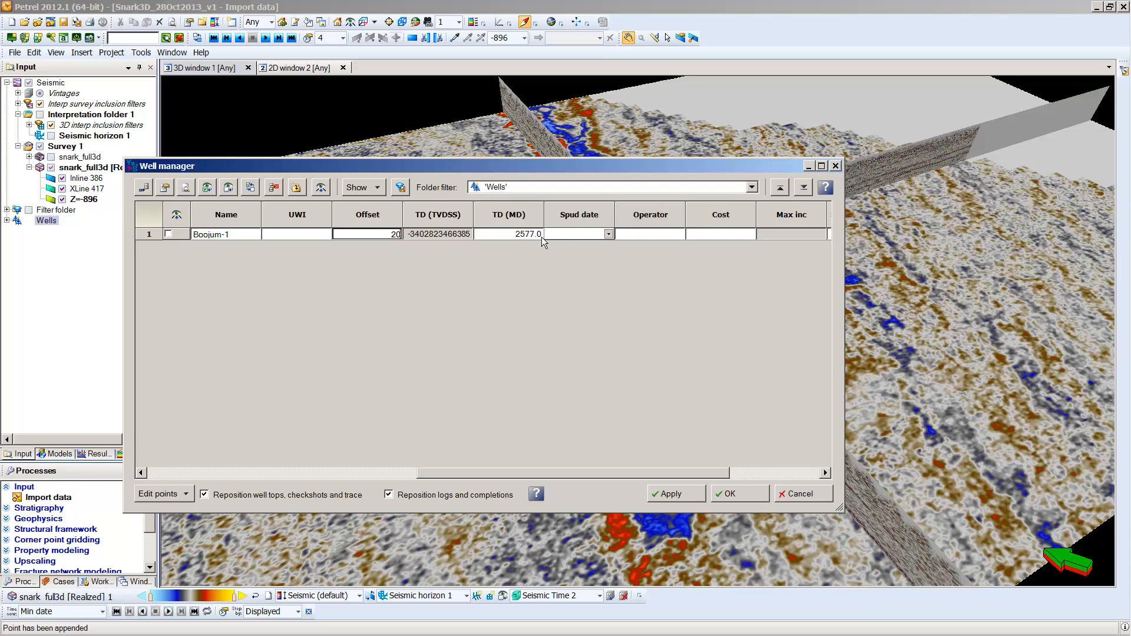
mouse_move(708, 463)
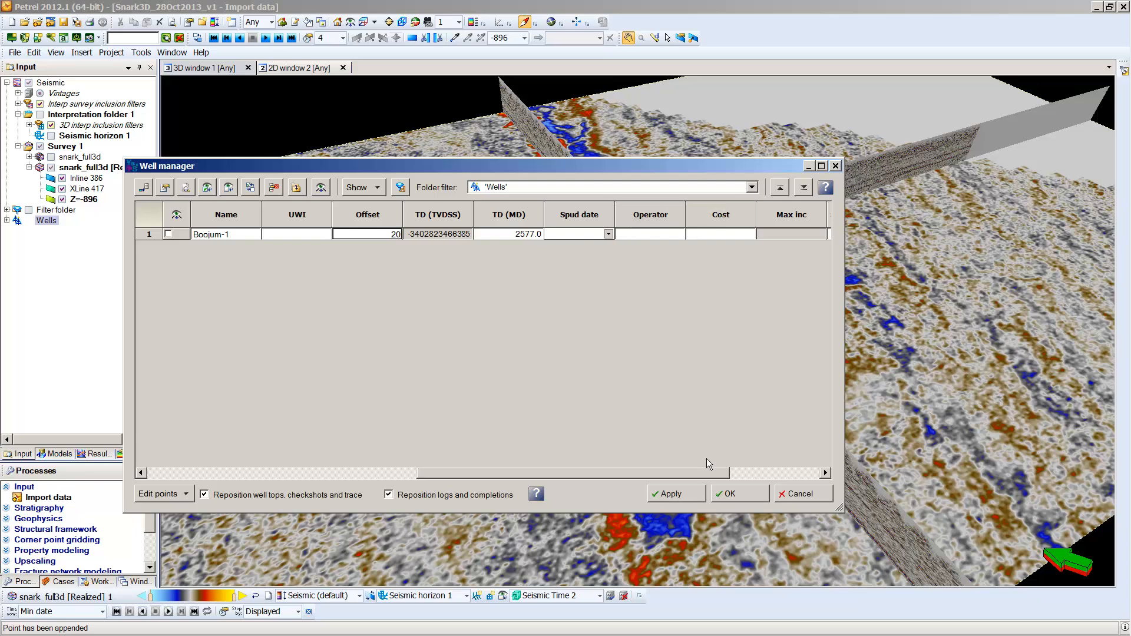
mouse_move(733, 493)
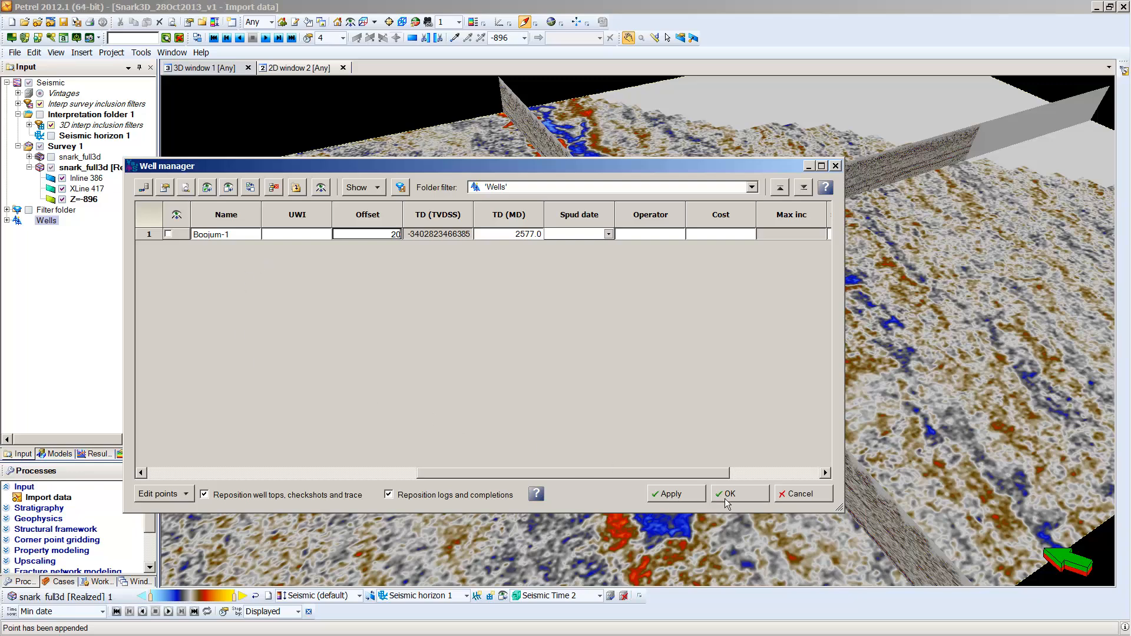
- Confirm the Well manager with OK and expand the Wells folder to reveal Boojum-1
left_click(736, 494)
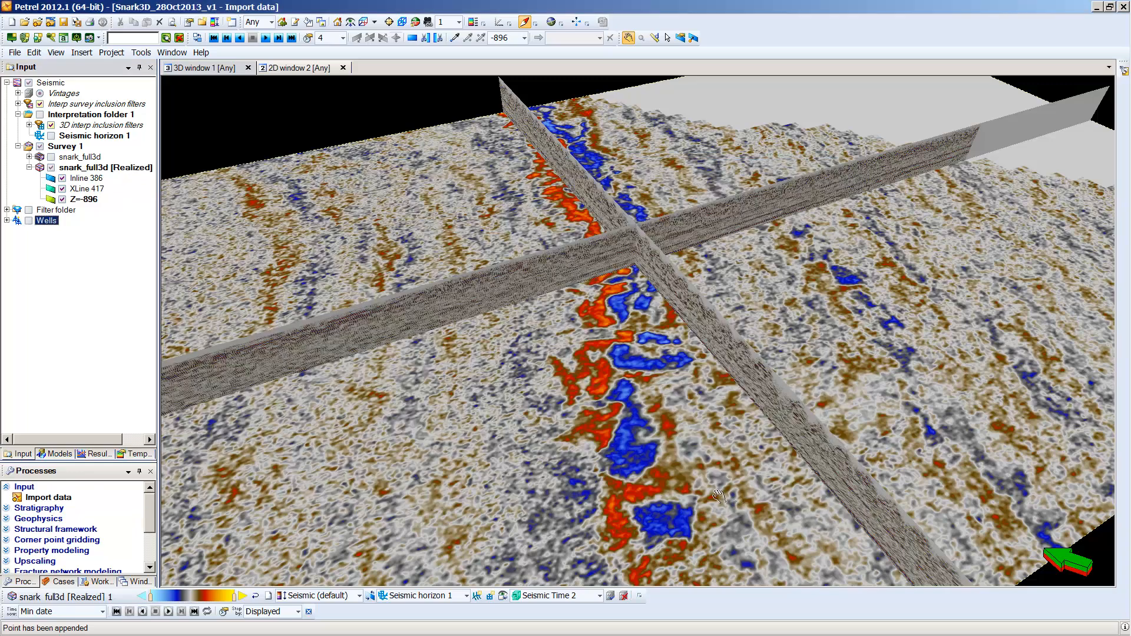
mouse_move(7, 225)
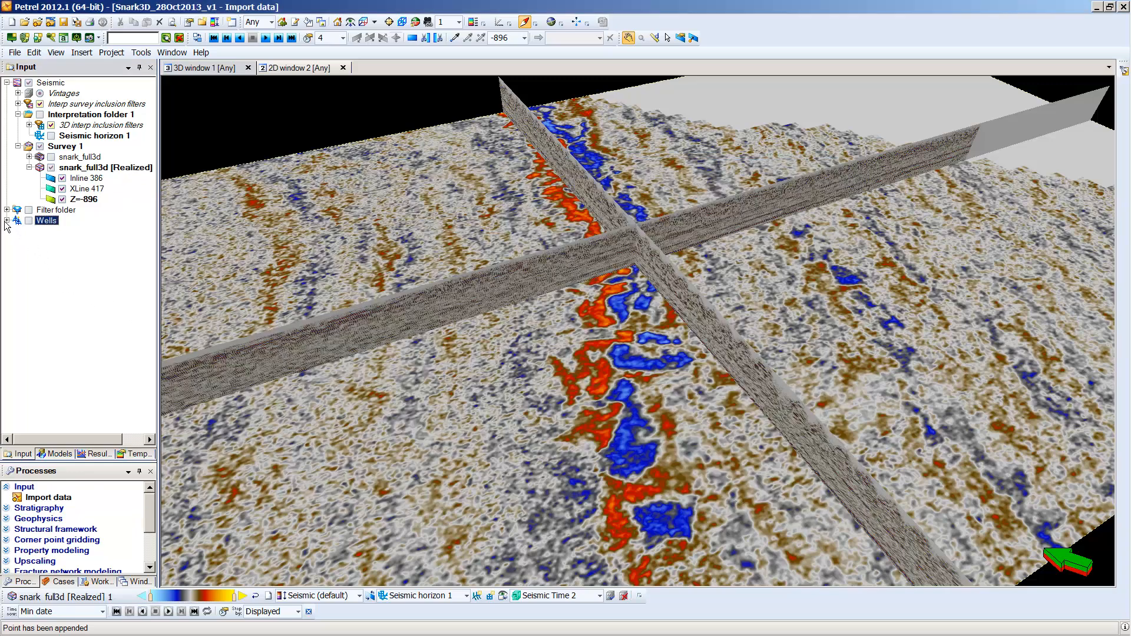
left_click(6, 219)
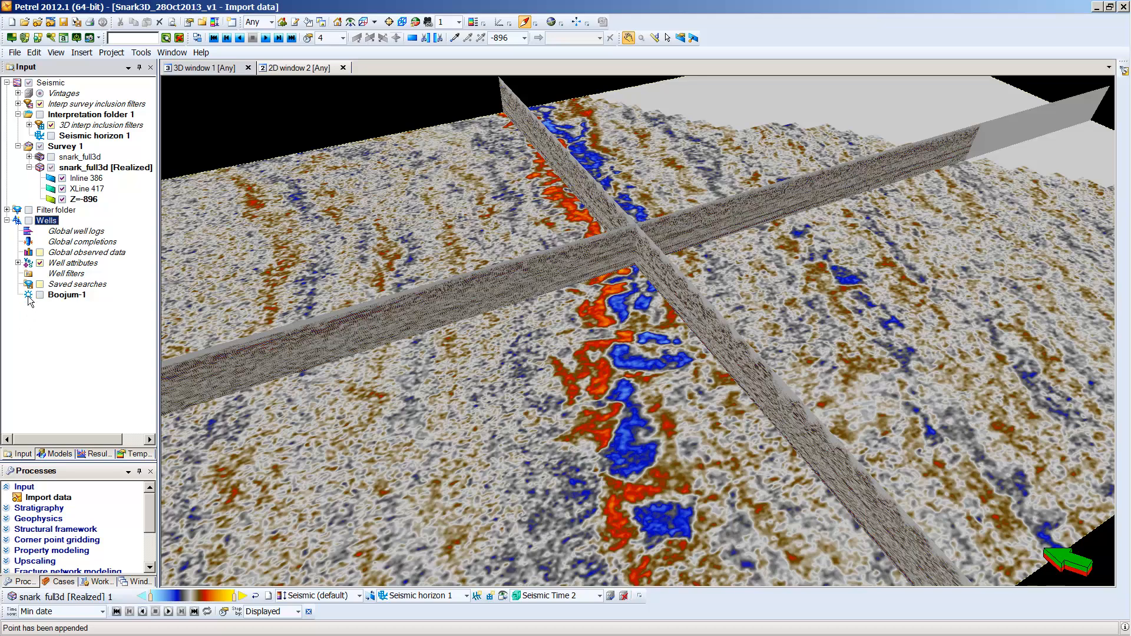
mouse_move(30, 302)
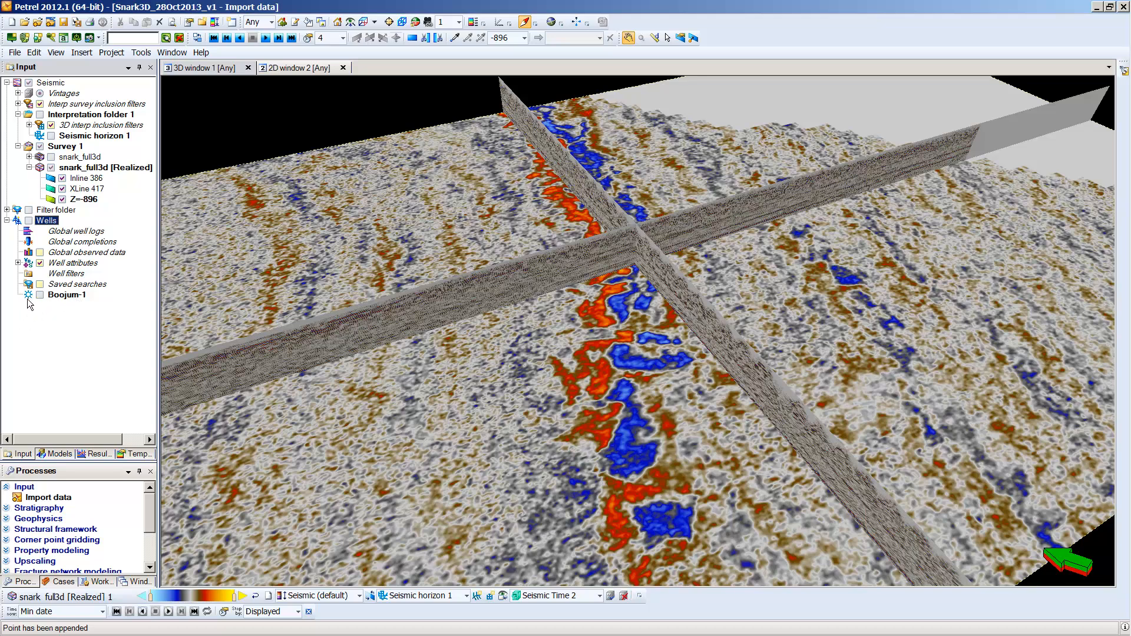
mouse_move(42, 302)
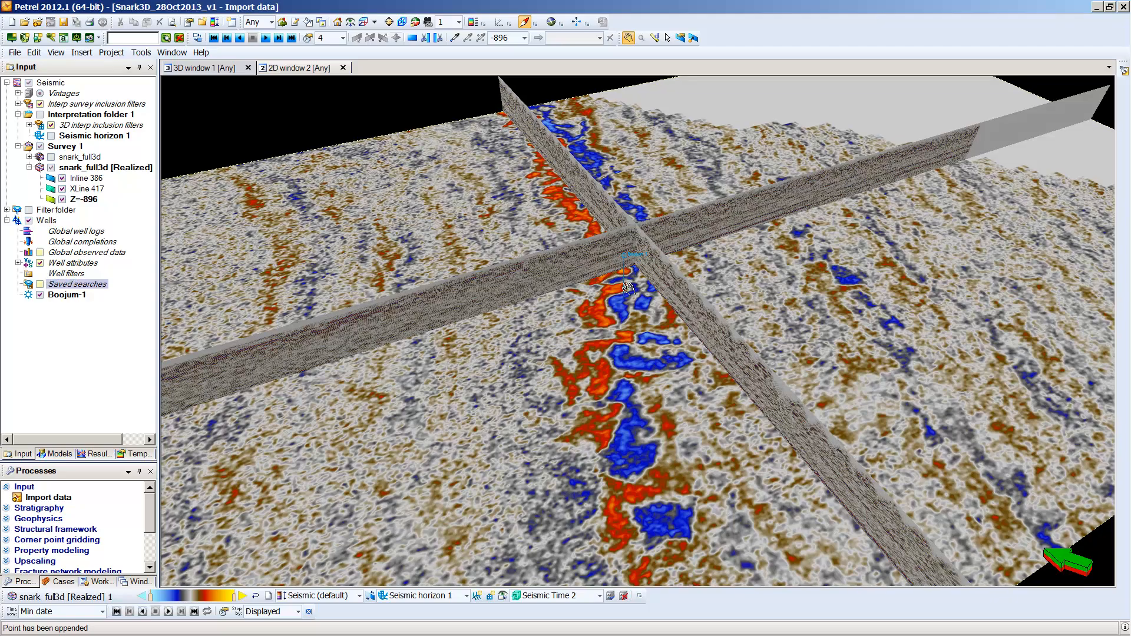
- Zoom in on the vertical Boojum-1 well where it crosses the SNARK seismic sections
left_click_drag(628, 288, 643, 358)
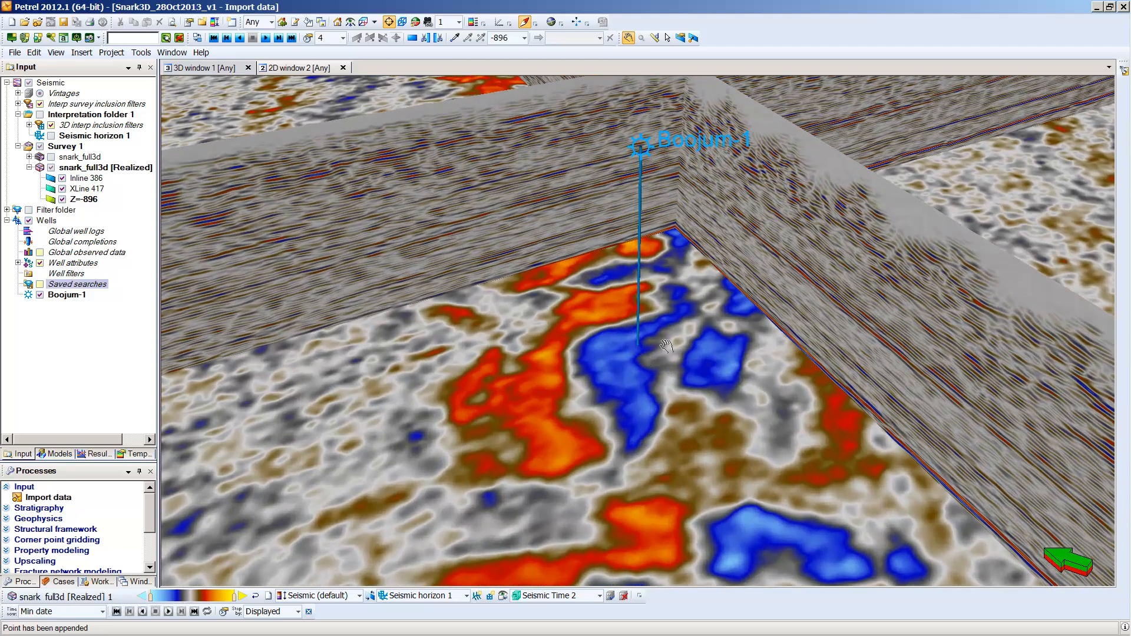
mouse_move(641, 173)
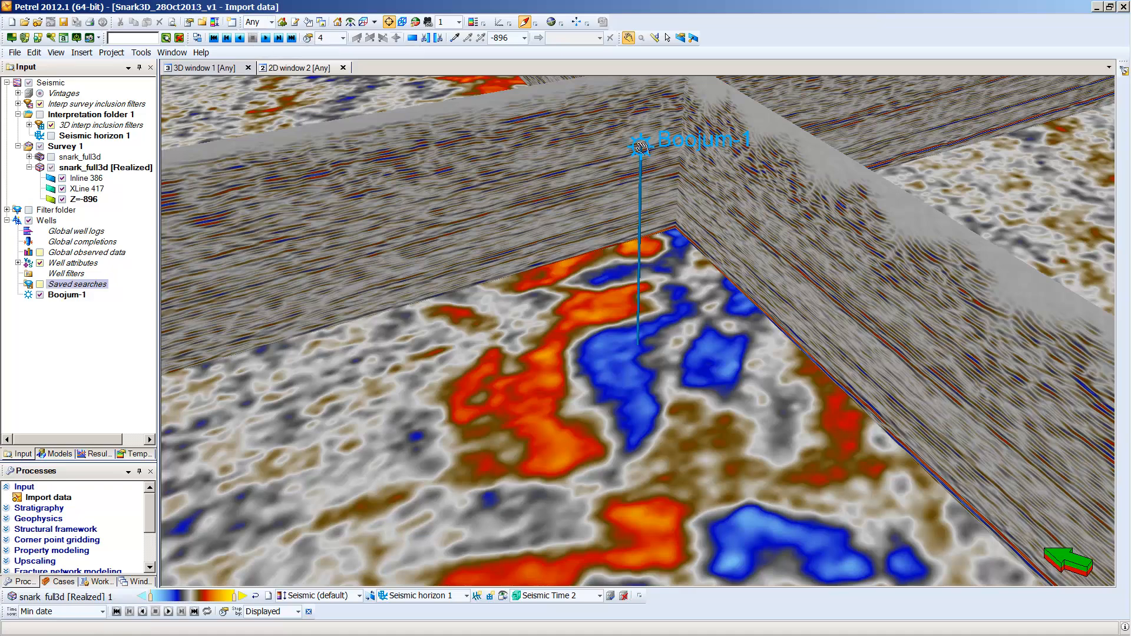
mouse_move(453, 238)
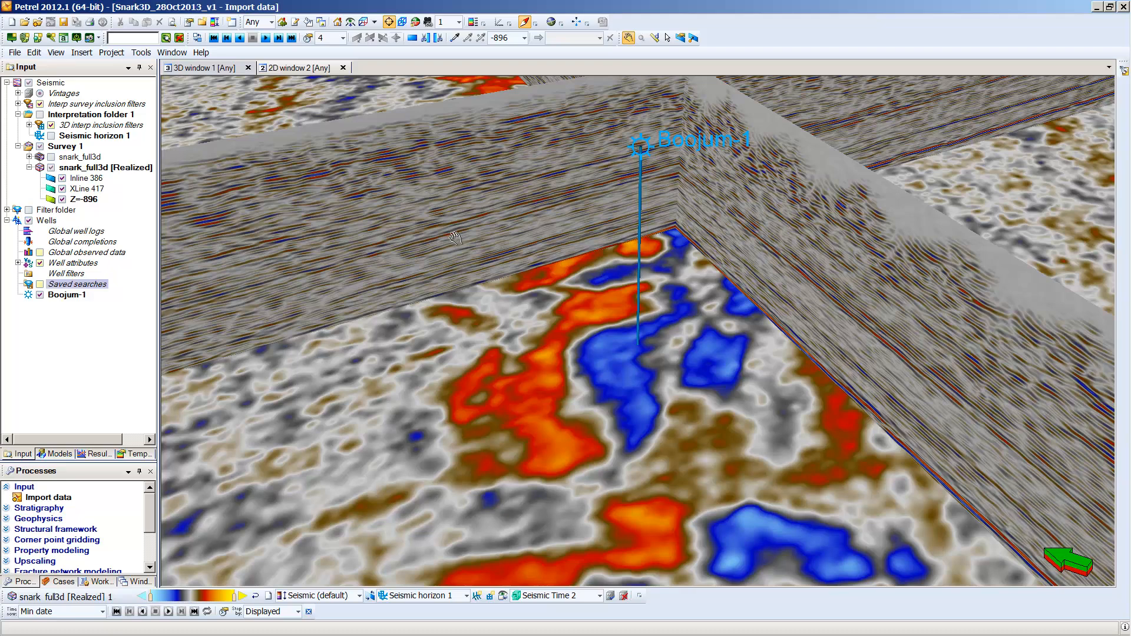
mouse_move(532, 273)
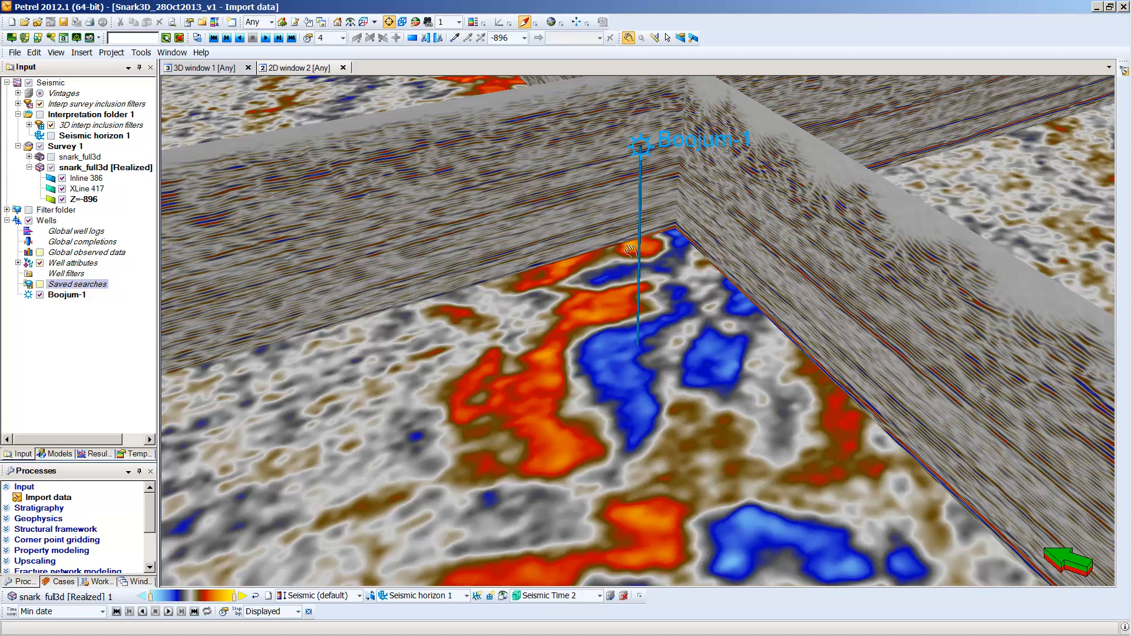
mouse_move(617, 214)
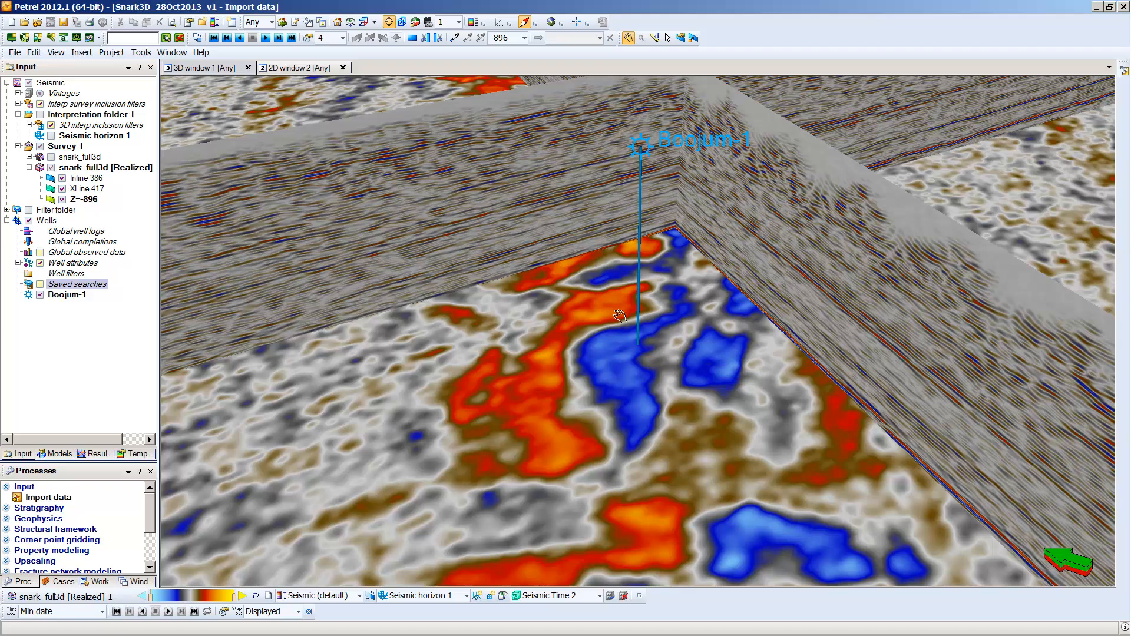
mouse_move(721, 173)
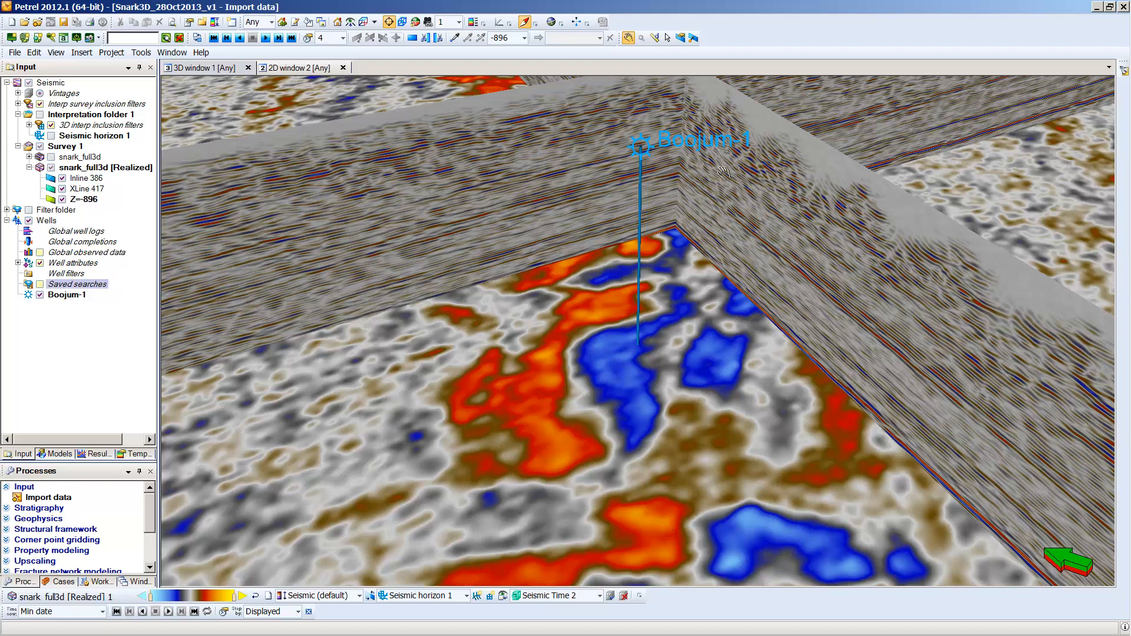
mouse_move(403, 238)
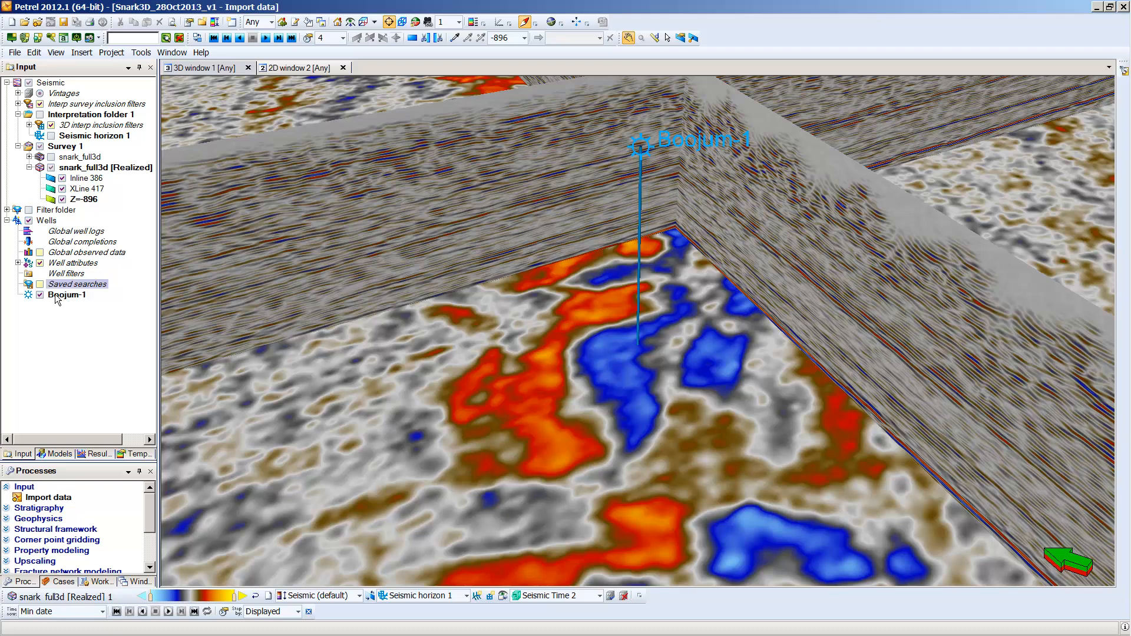
mouse_move(93, 318)
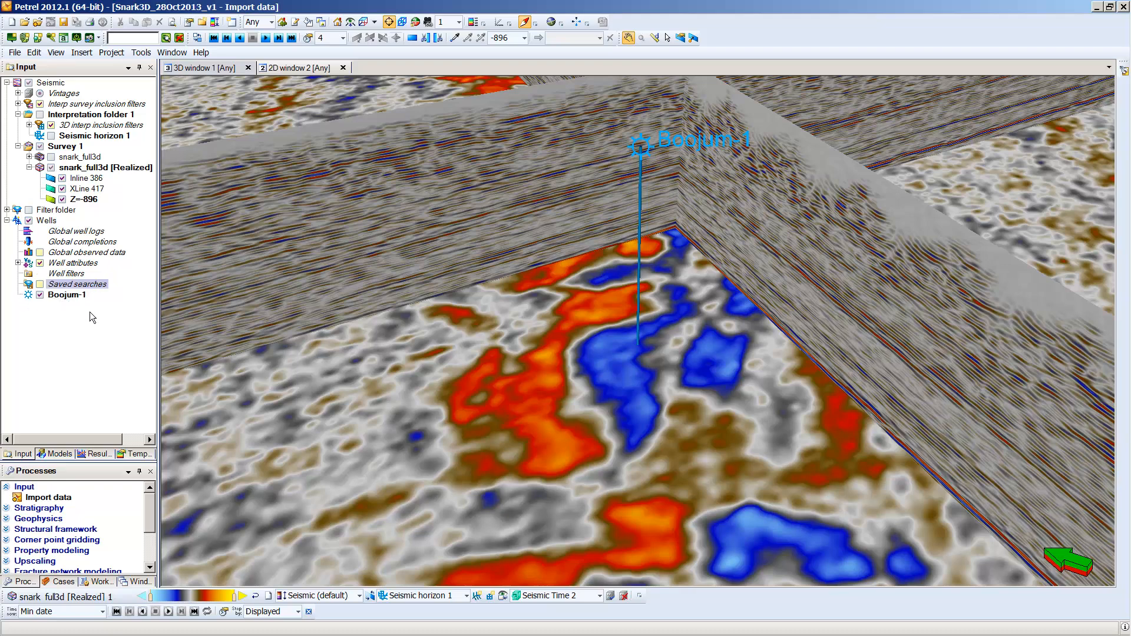